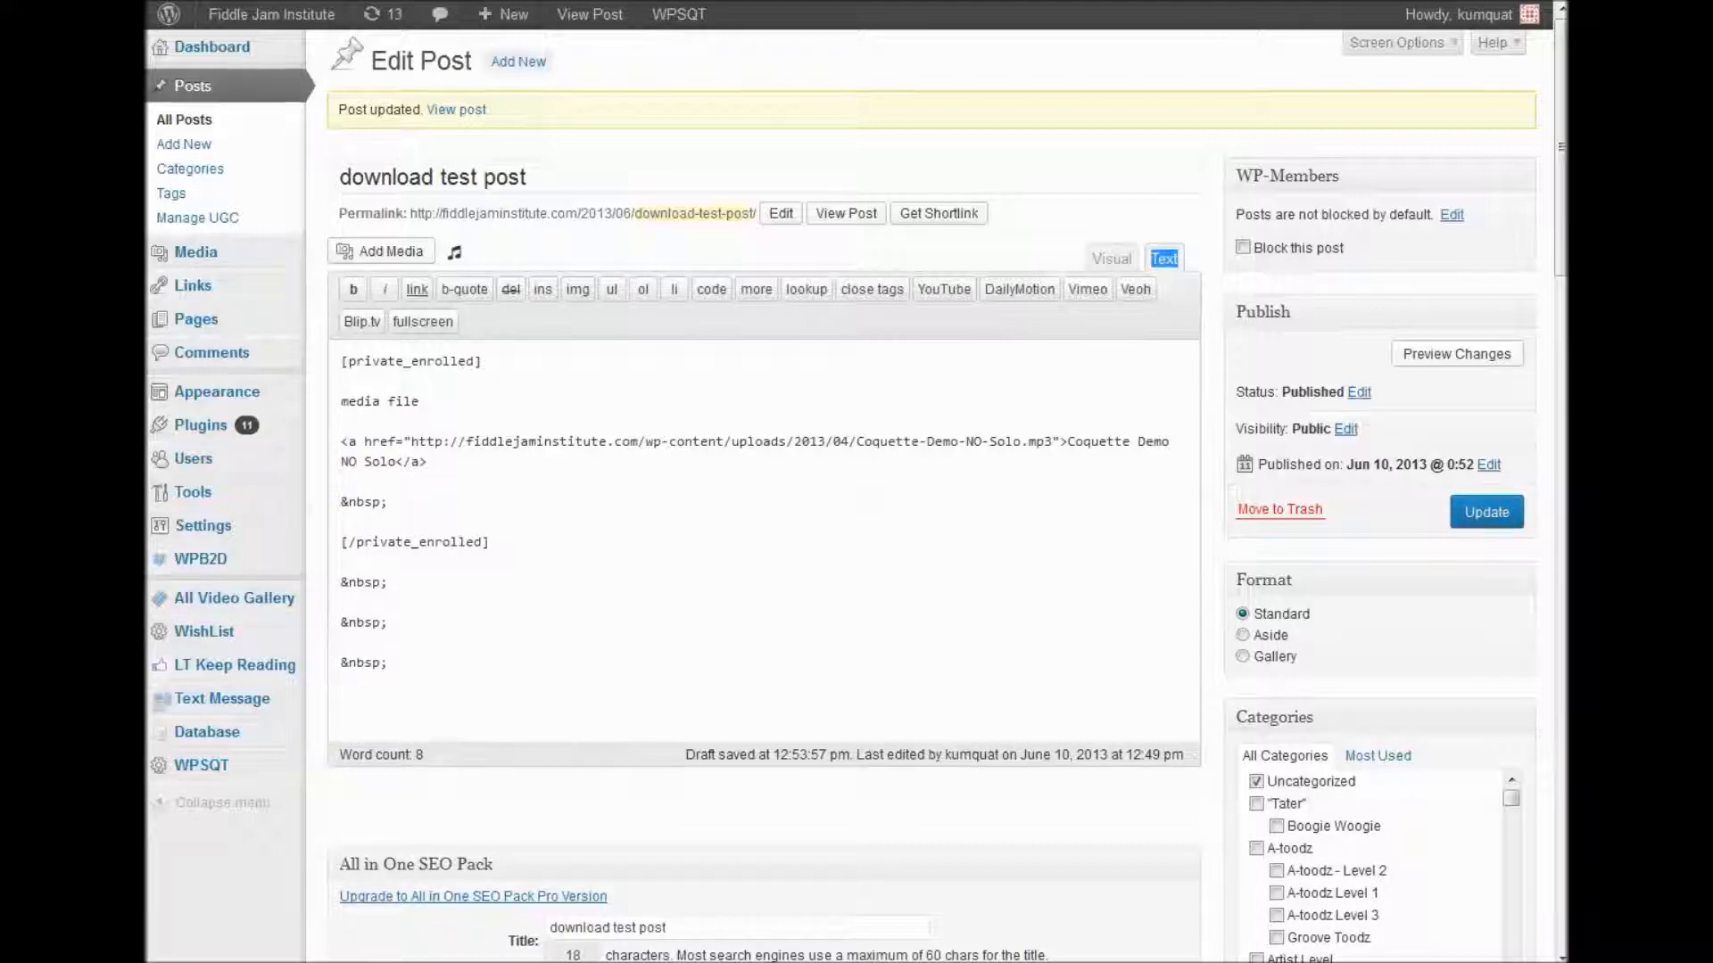
{"action": "mouse_move", "coordinate": [518, 307]}
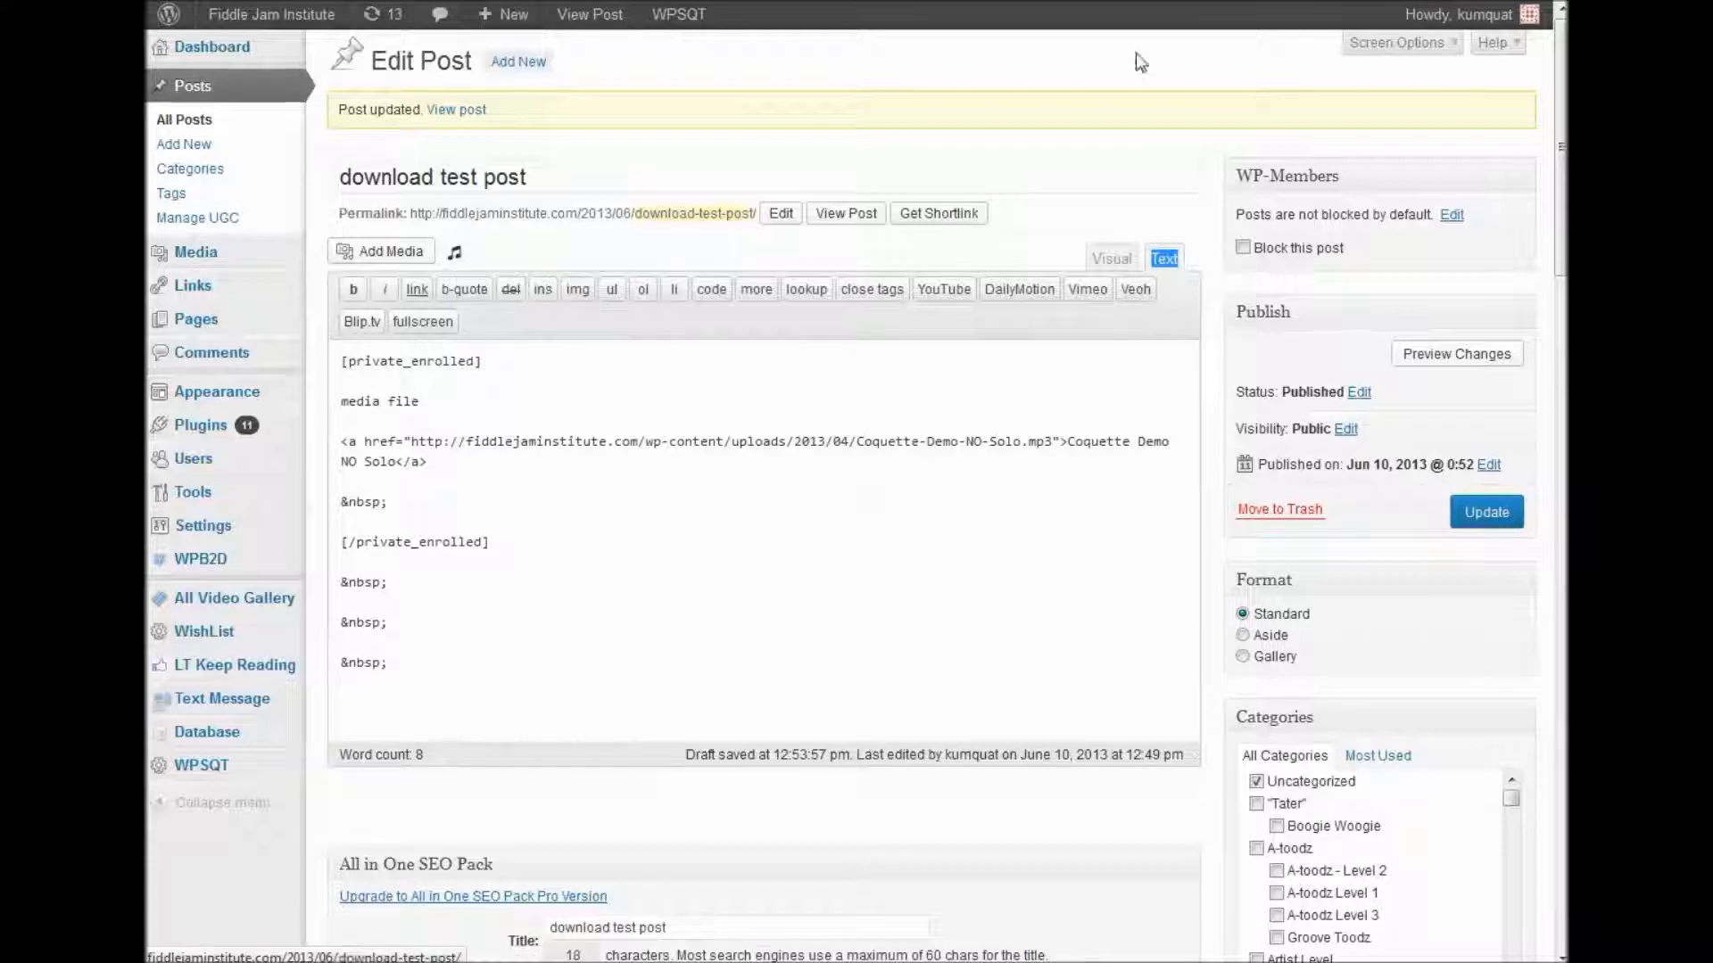
{"action": "mouse_move", "coordinate": [699, 458]}
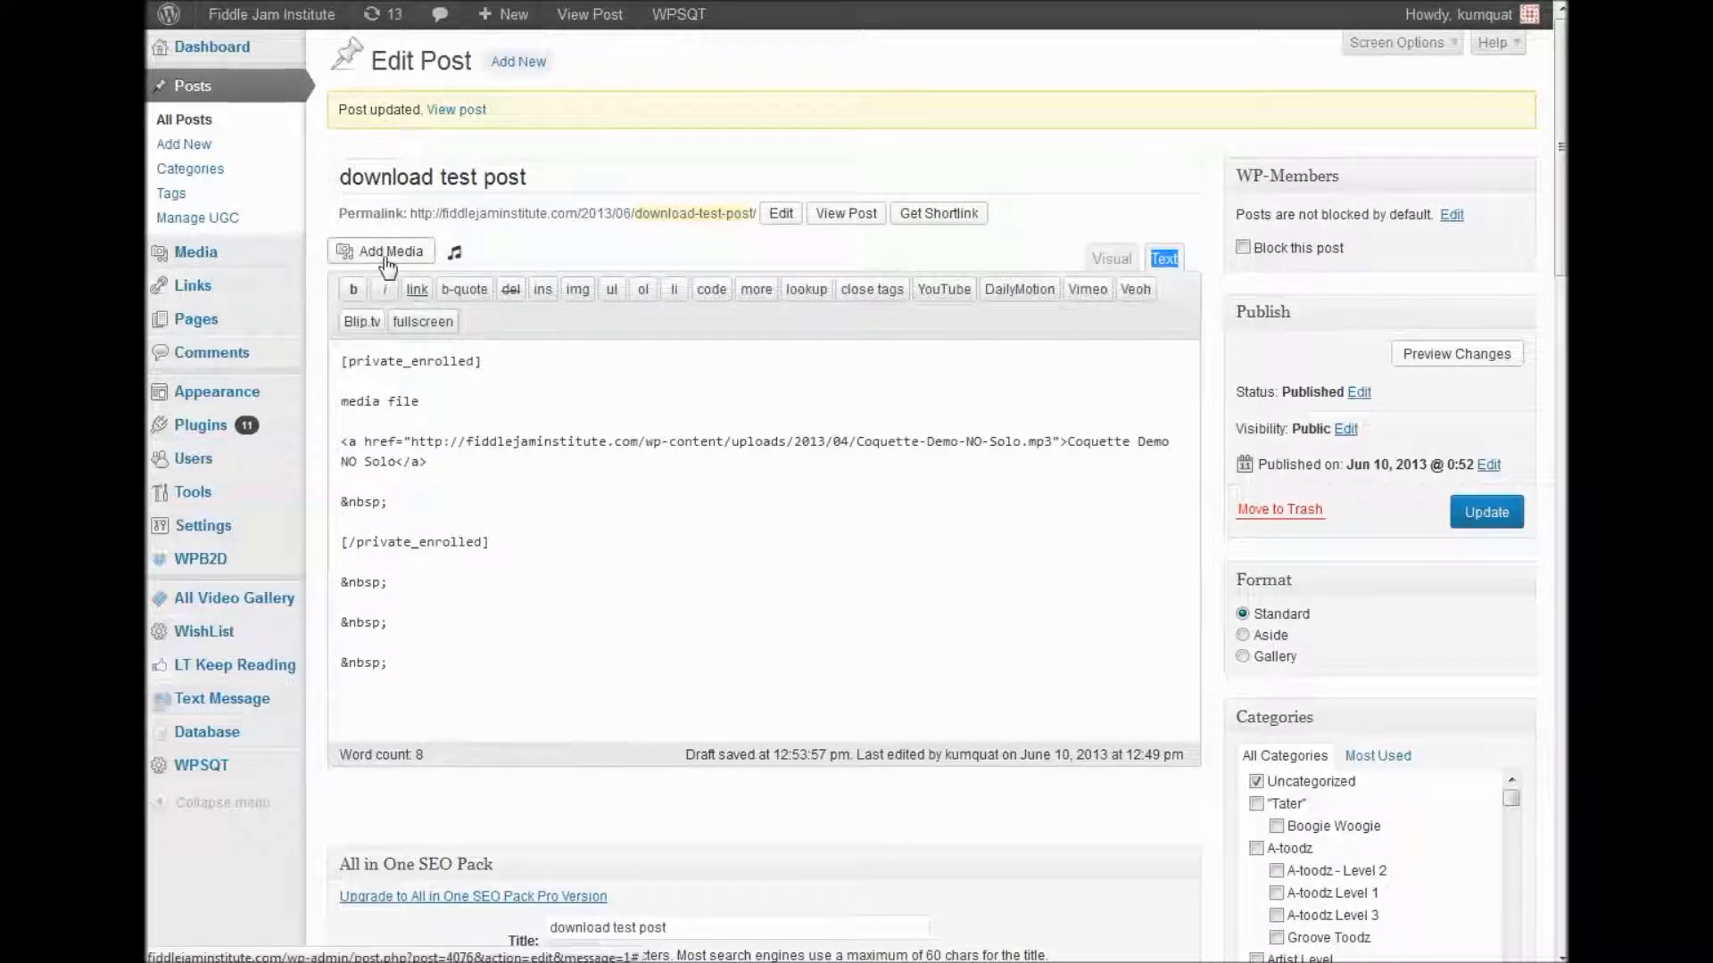
Filter the media library to audio and select Micro-Demo-NO-Solo.mp3
{"action": "left_click", "coordinate": [381, 249]}
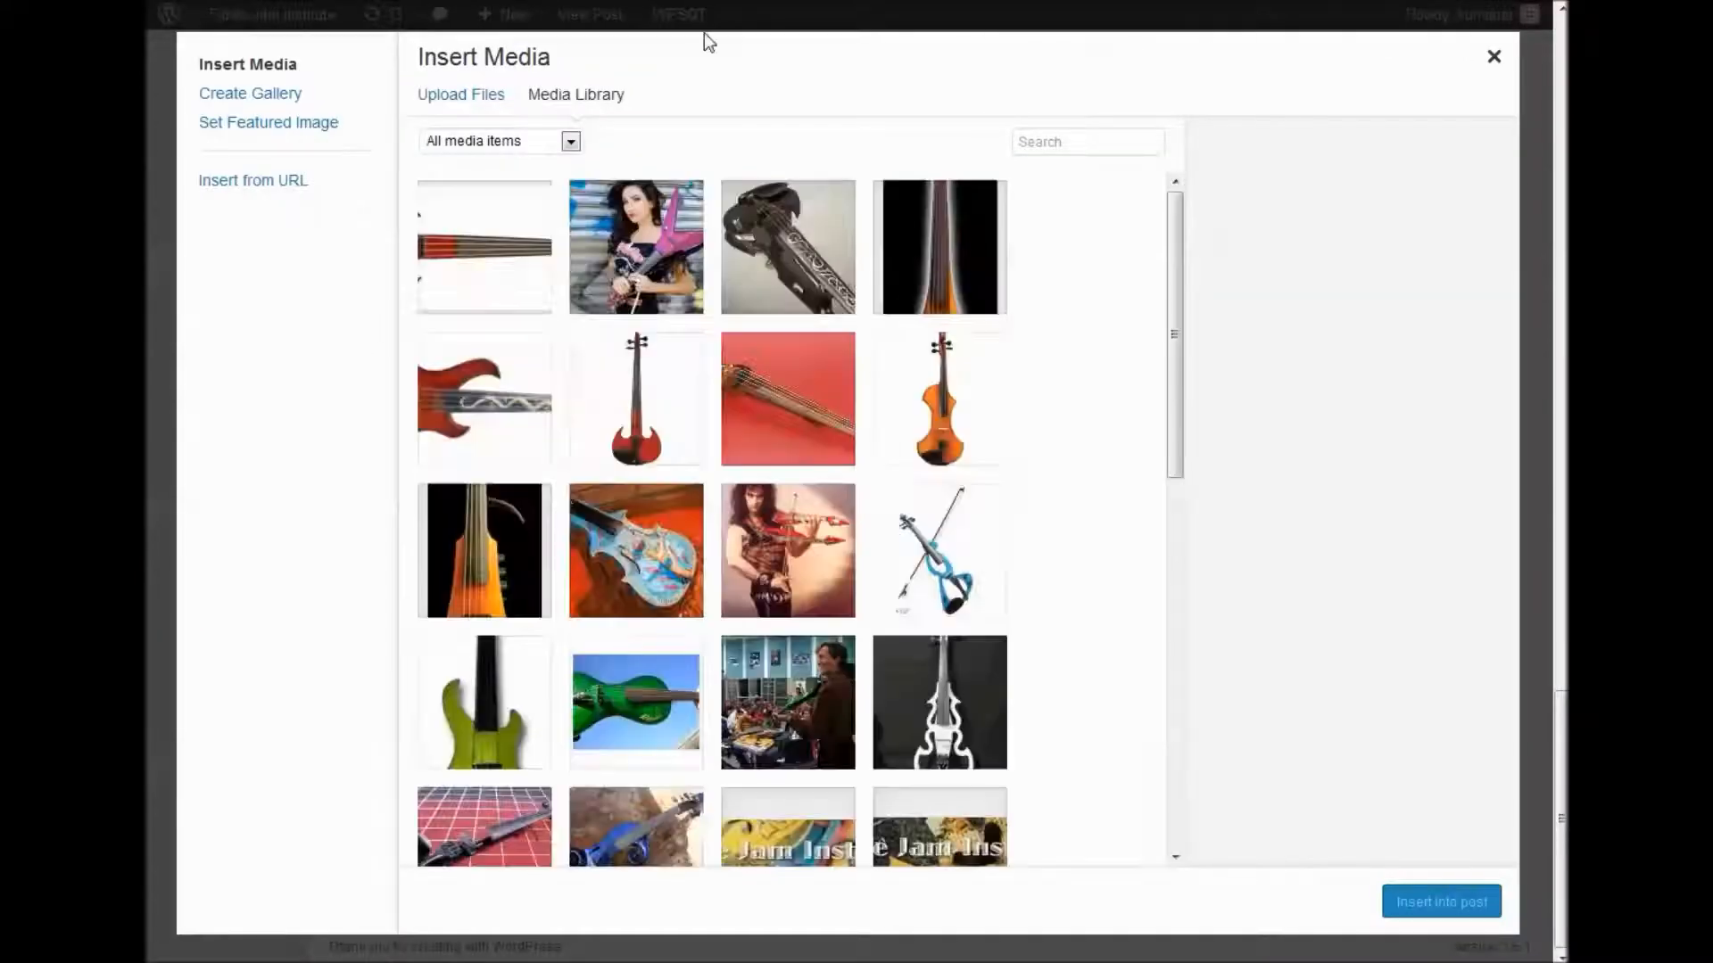
{"action": "left_click", "coordinate": [499, 141]}
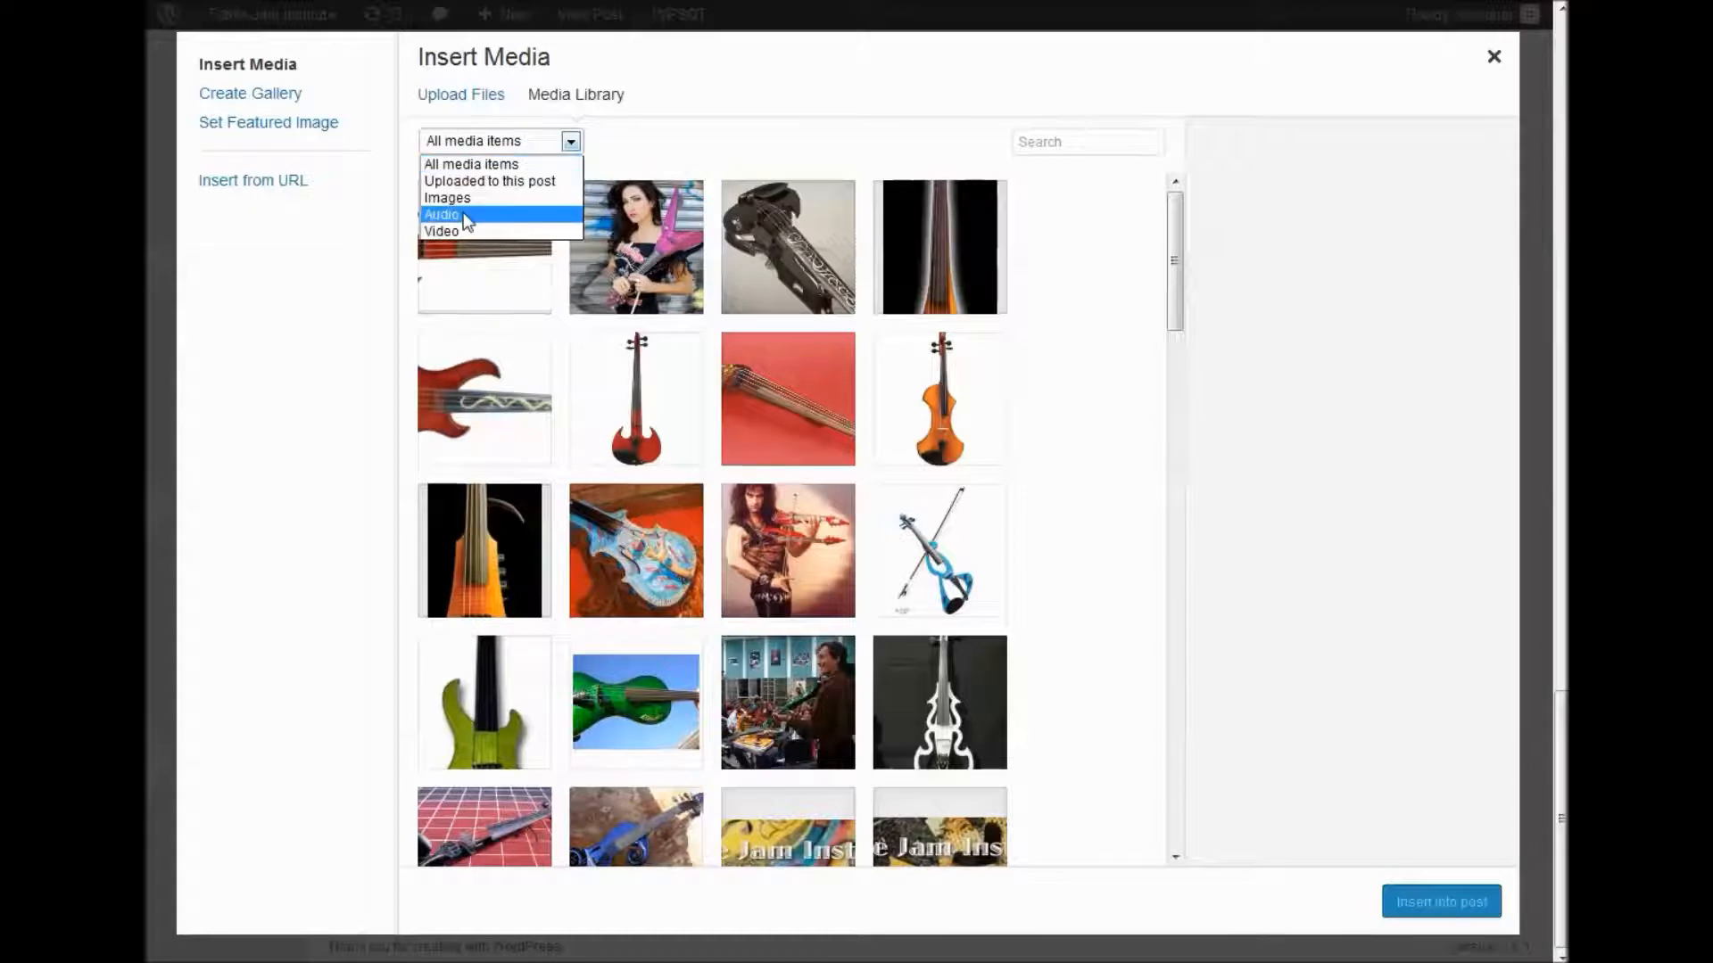
{"action": "left_click", "coordinate": [443, 215]}
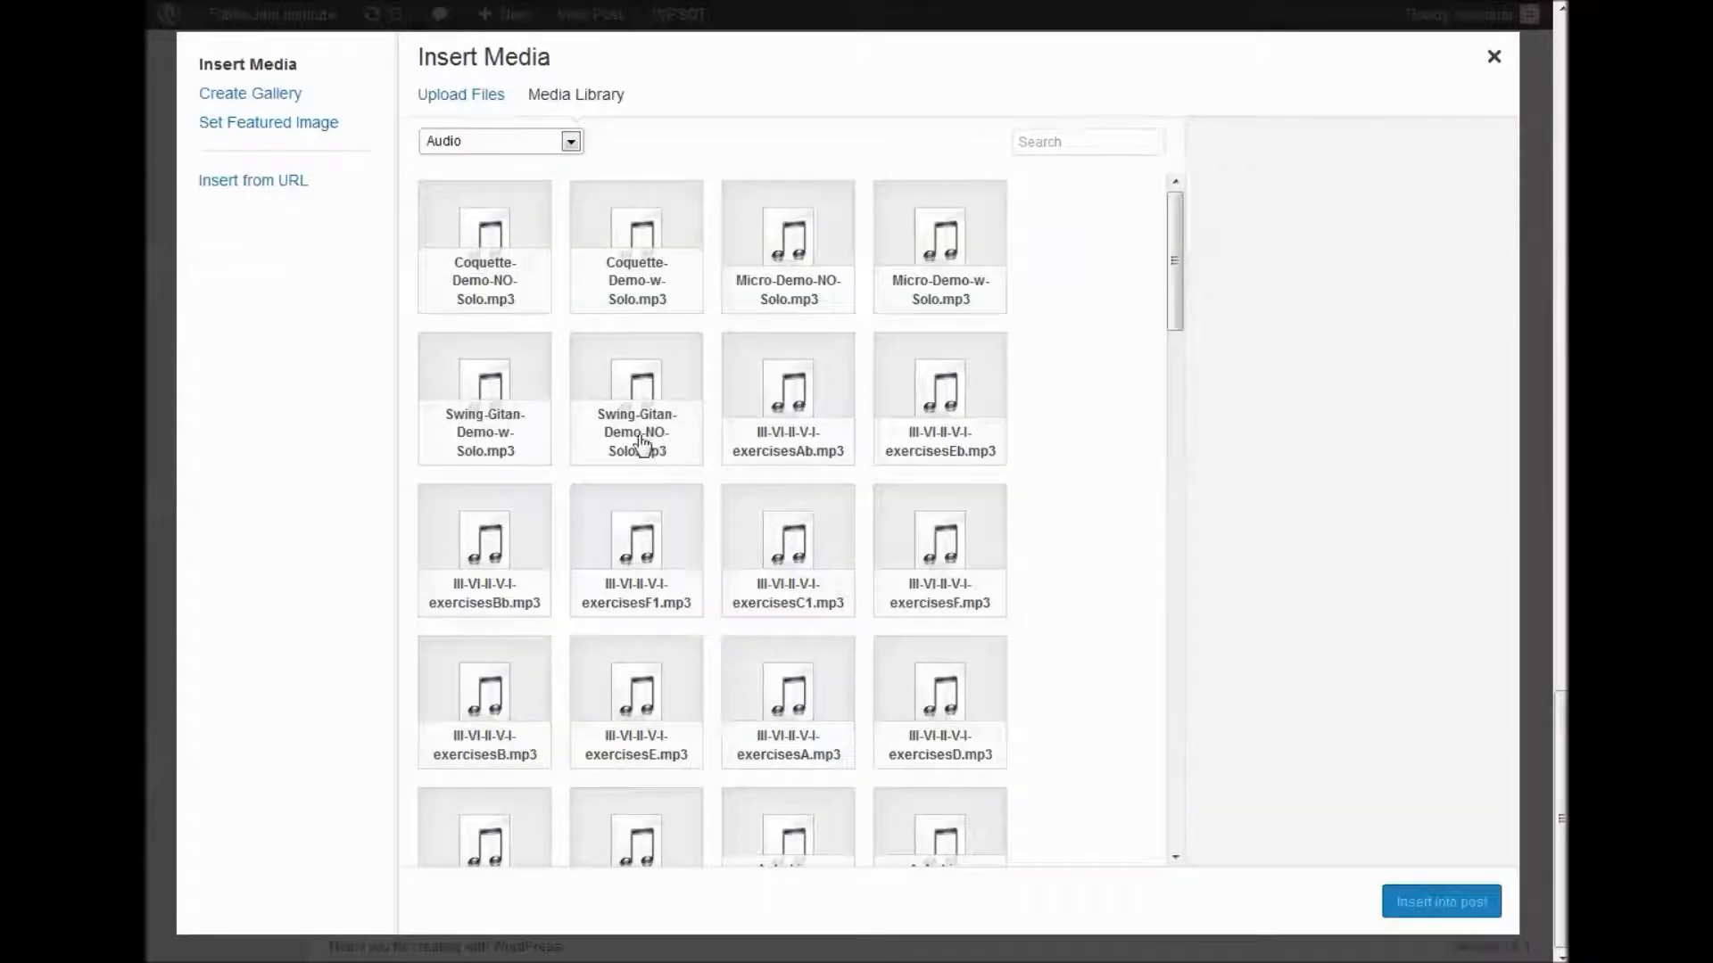
{"action": "mouse_move", "coordinate": [738, 264]}
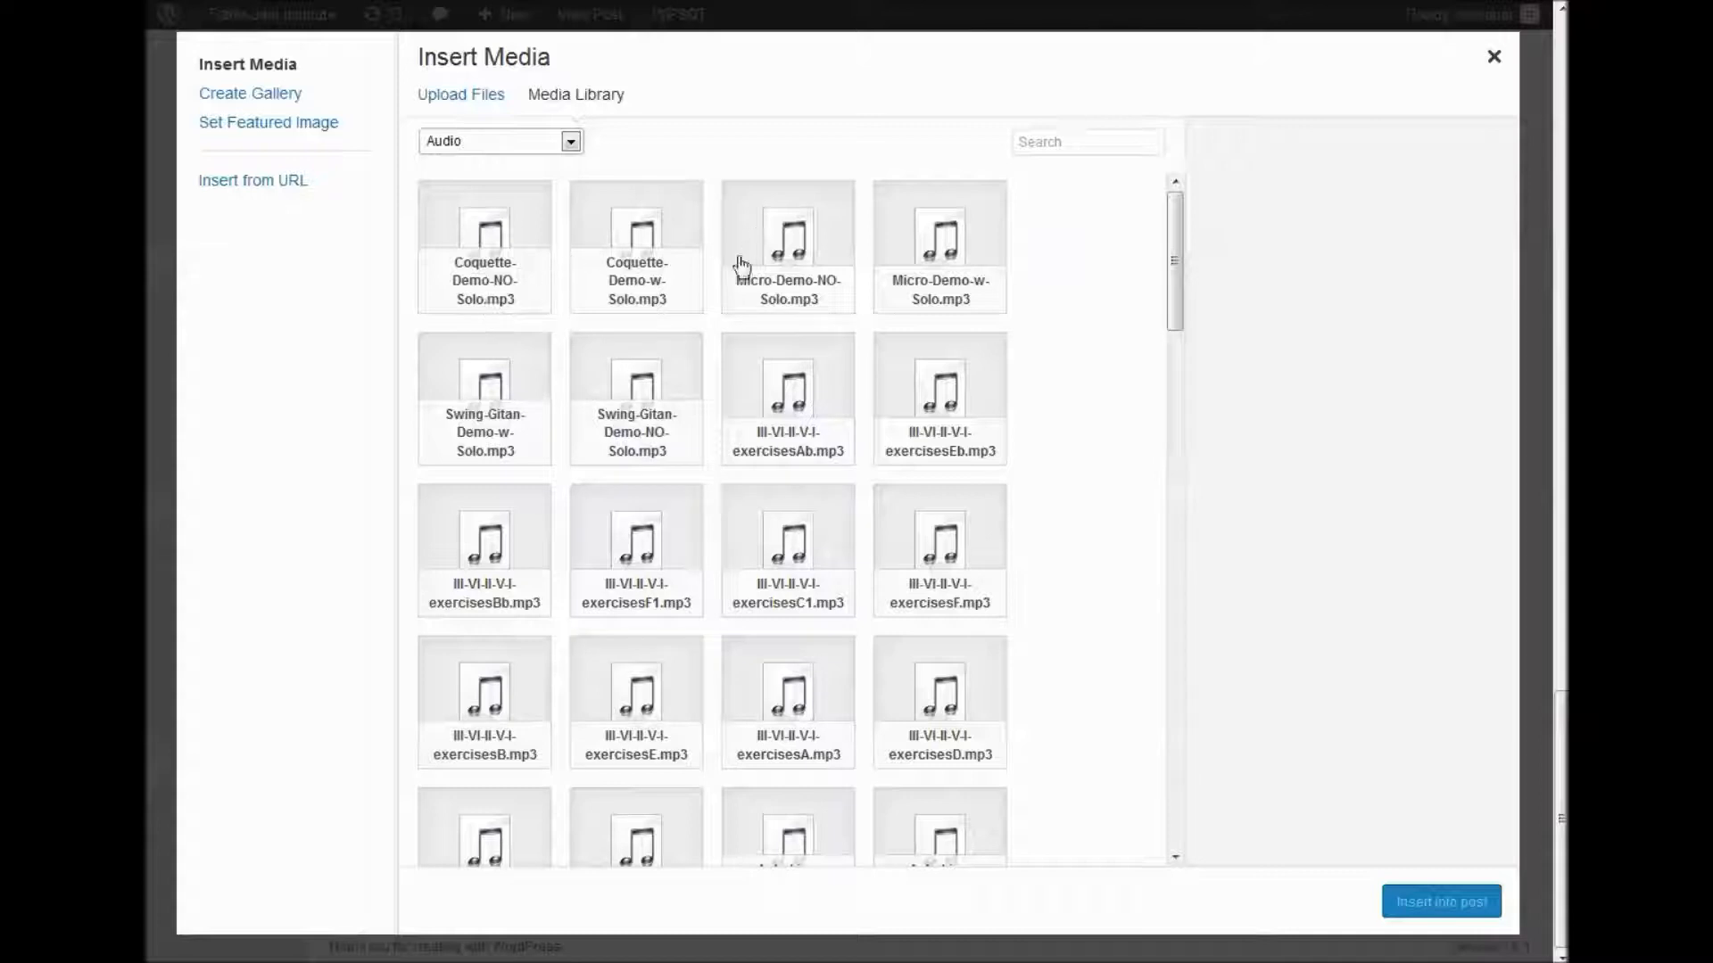
{"action": "mouse_move", "coordinate": [817, 287]}
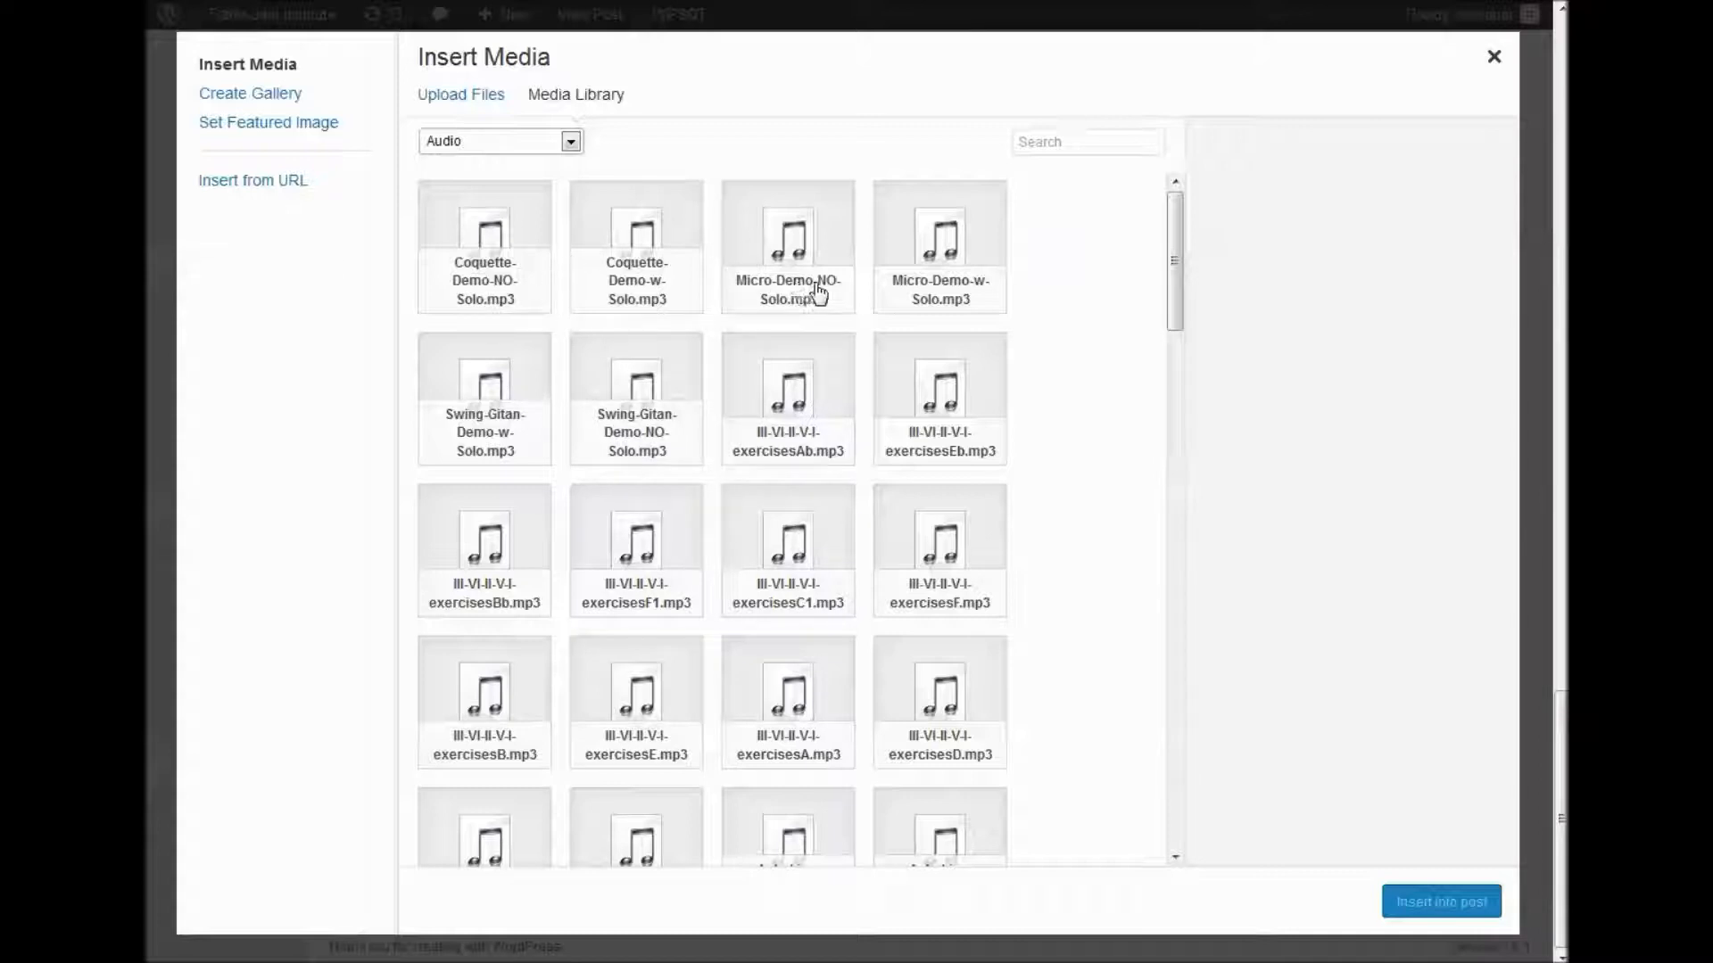
{"action": "mouse_move", "coordinate": [765, 250]}
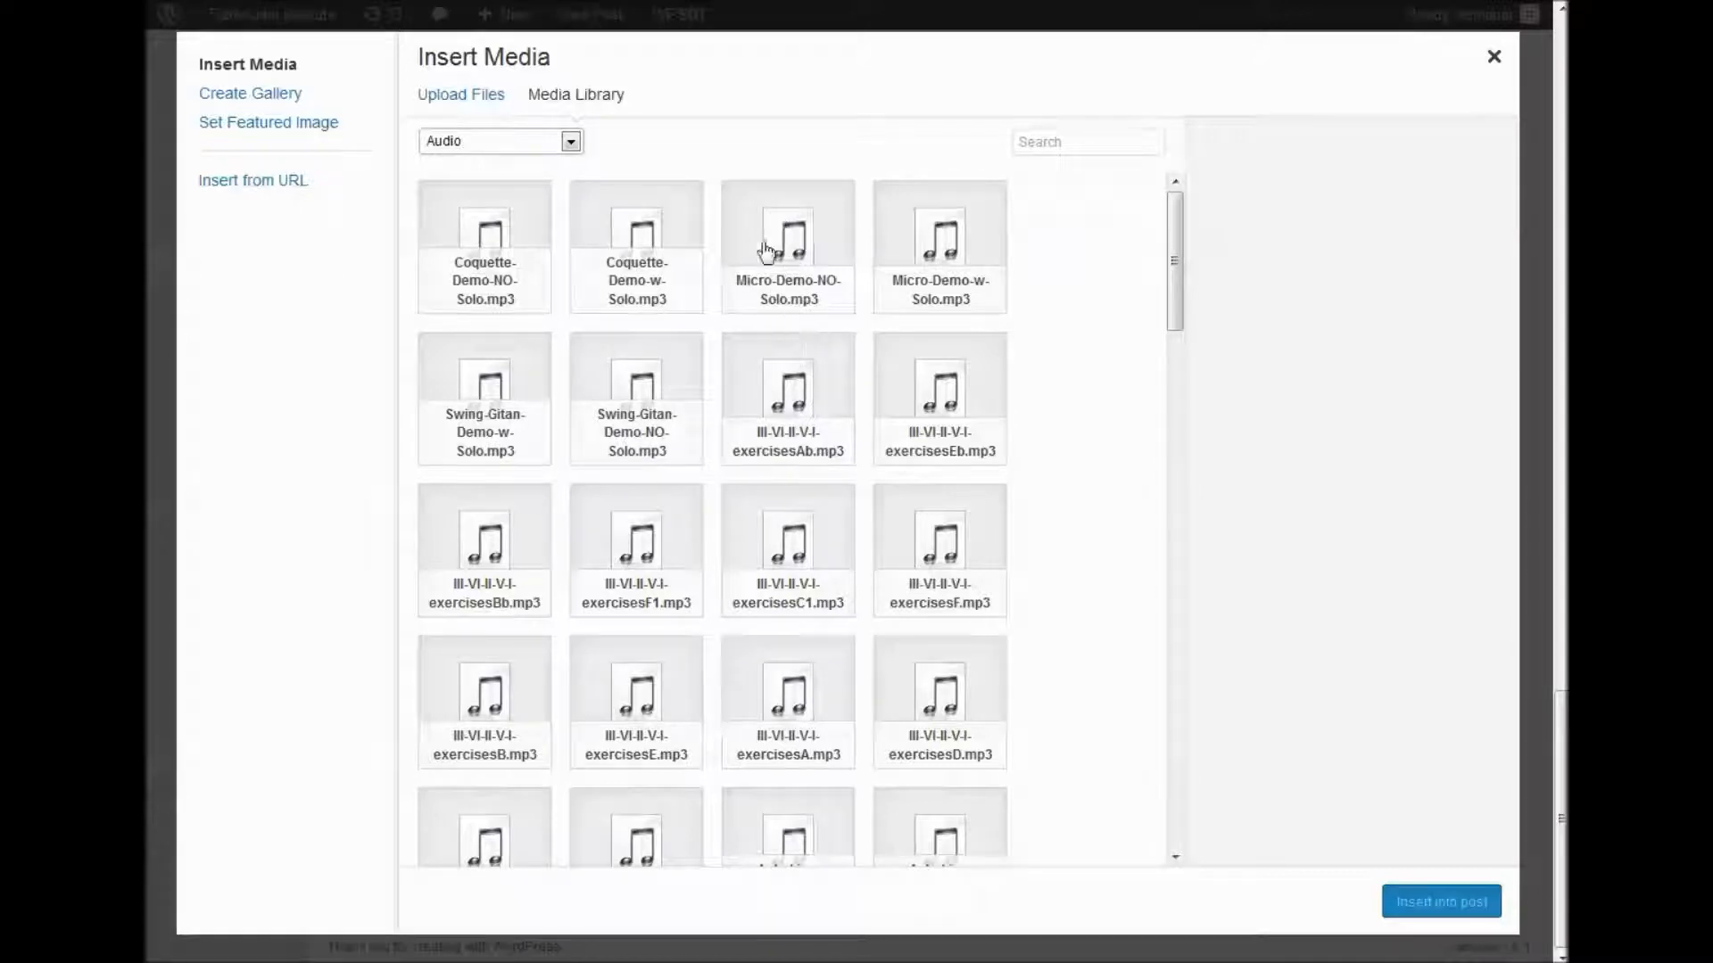
{"action": "left_click", "coordinate": [787, 247]}
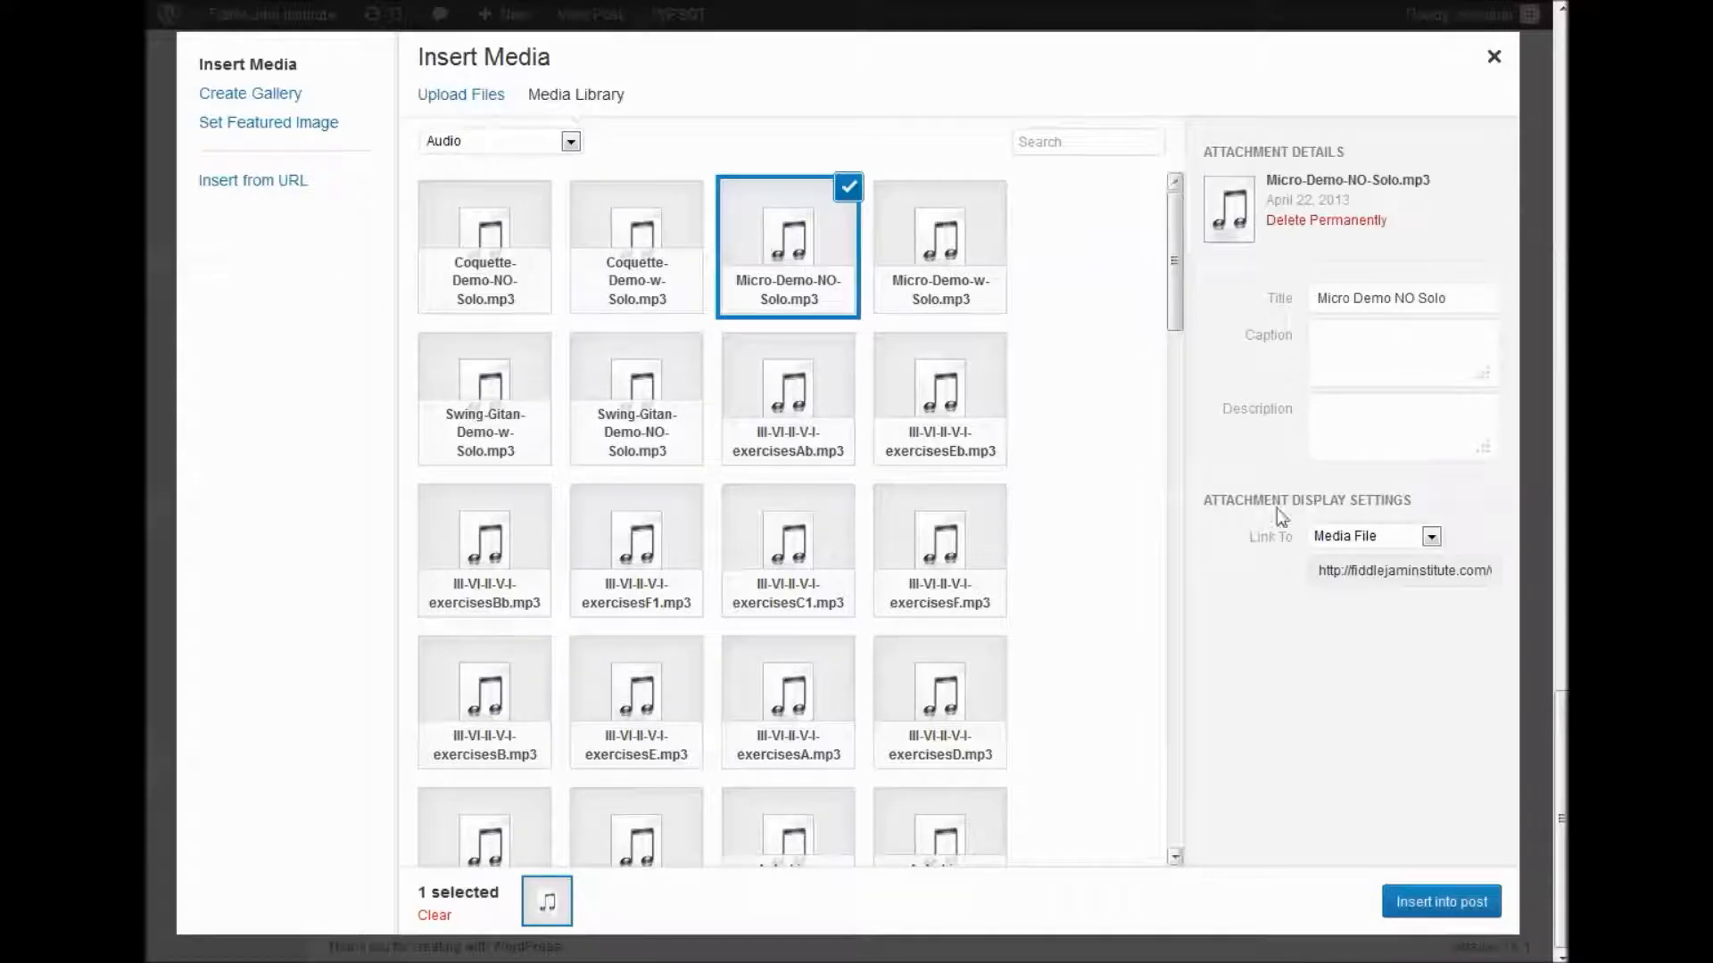
{"action": "mouse_move", "coordinate": [1254, 549]}
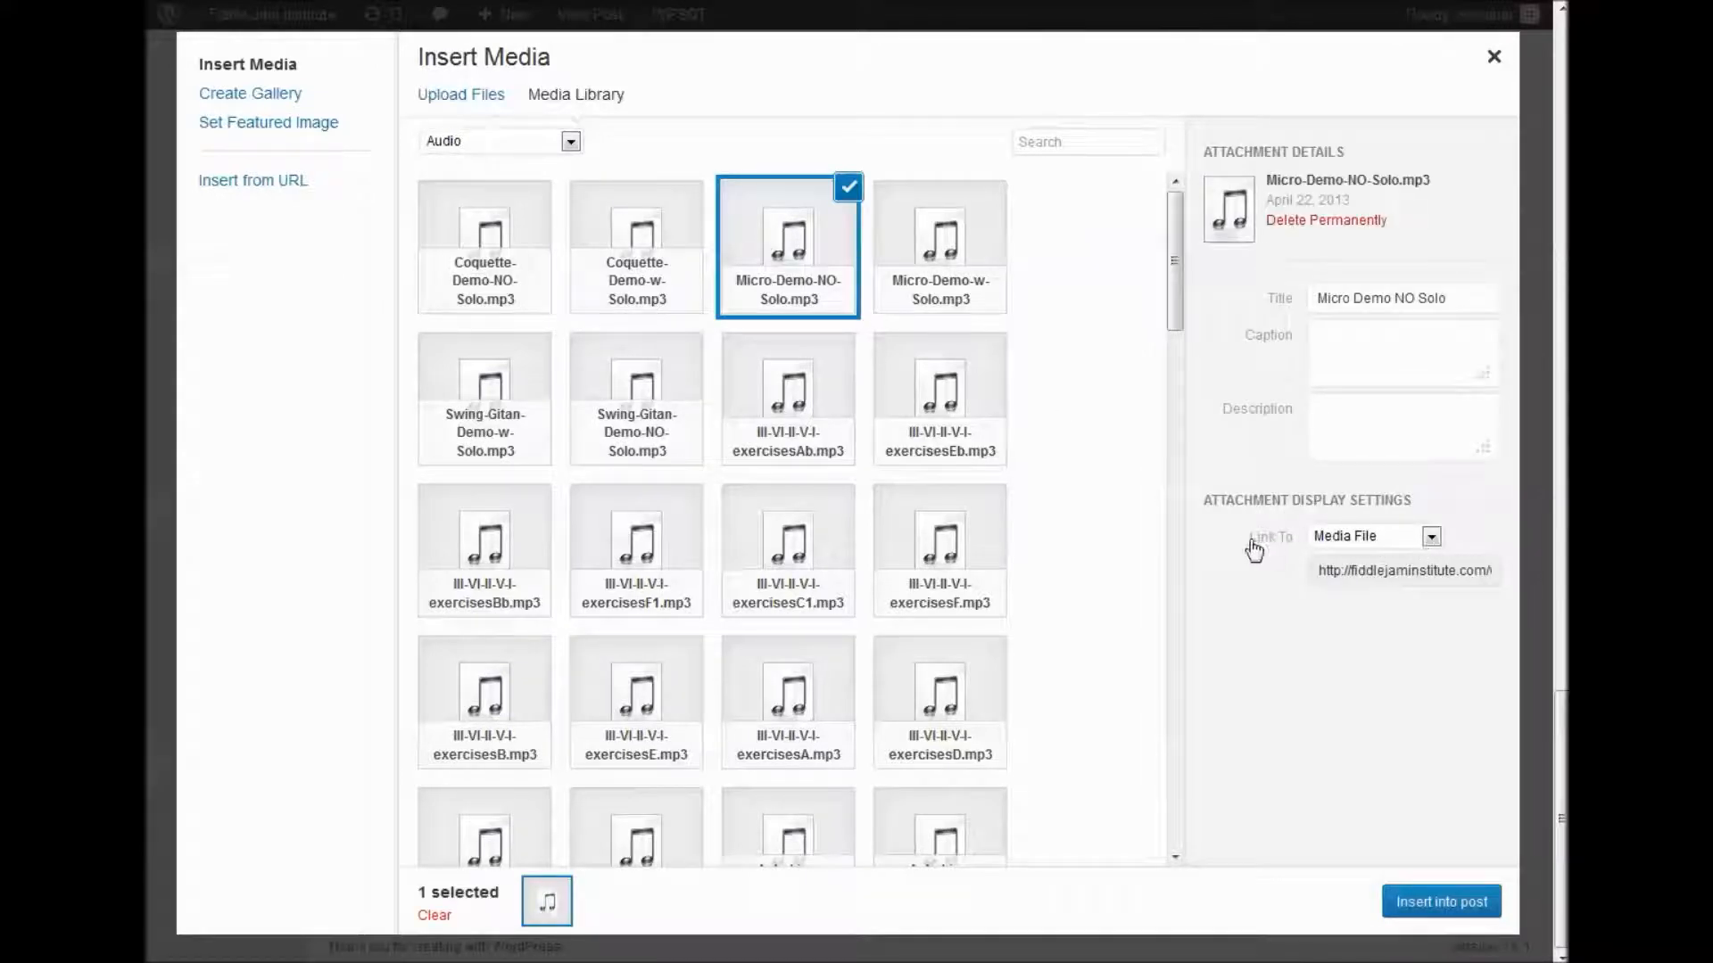
Select the whole media-file link URL of Micro-Demo-NO-Solo.mp3 and copy it
{"action": "left_click", "coordinate": [1431, 537]}
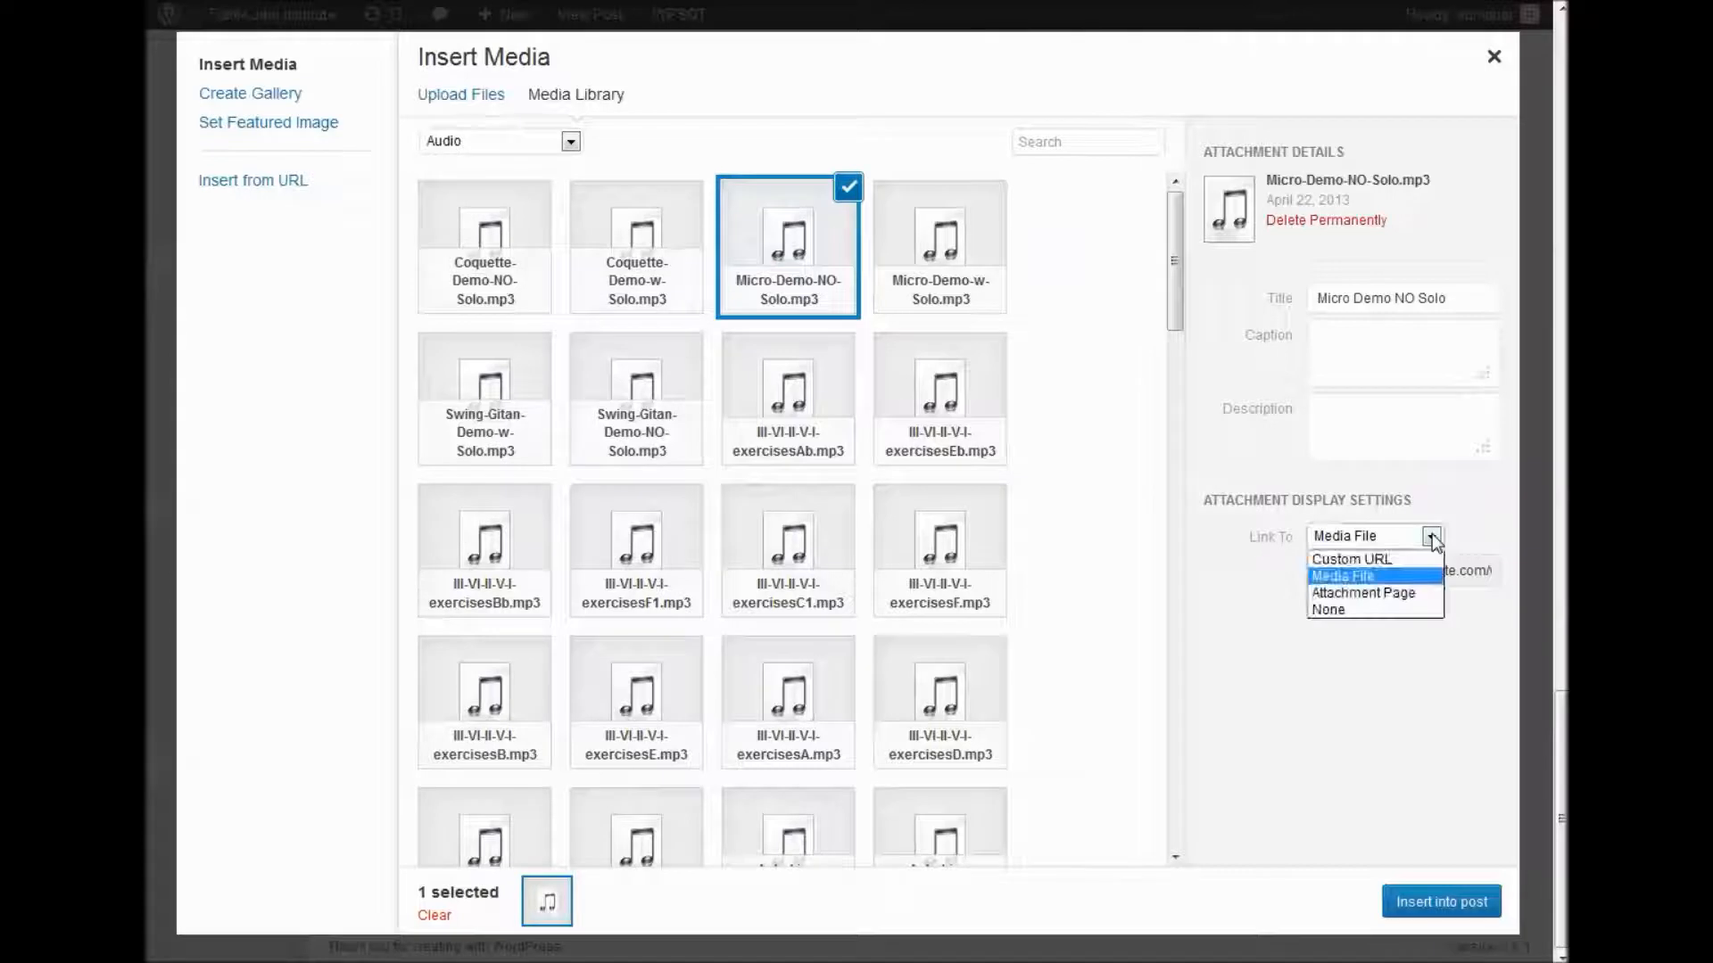
{"action": "right_click", "coordinate": [1404, 571]}
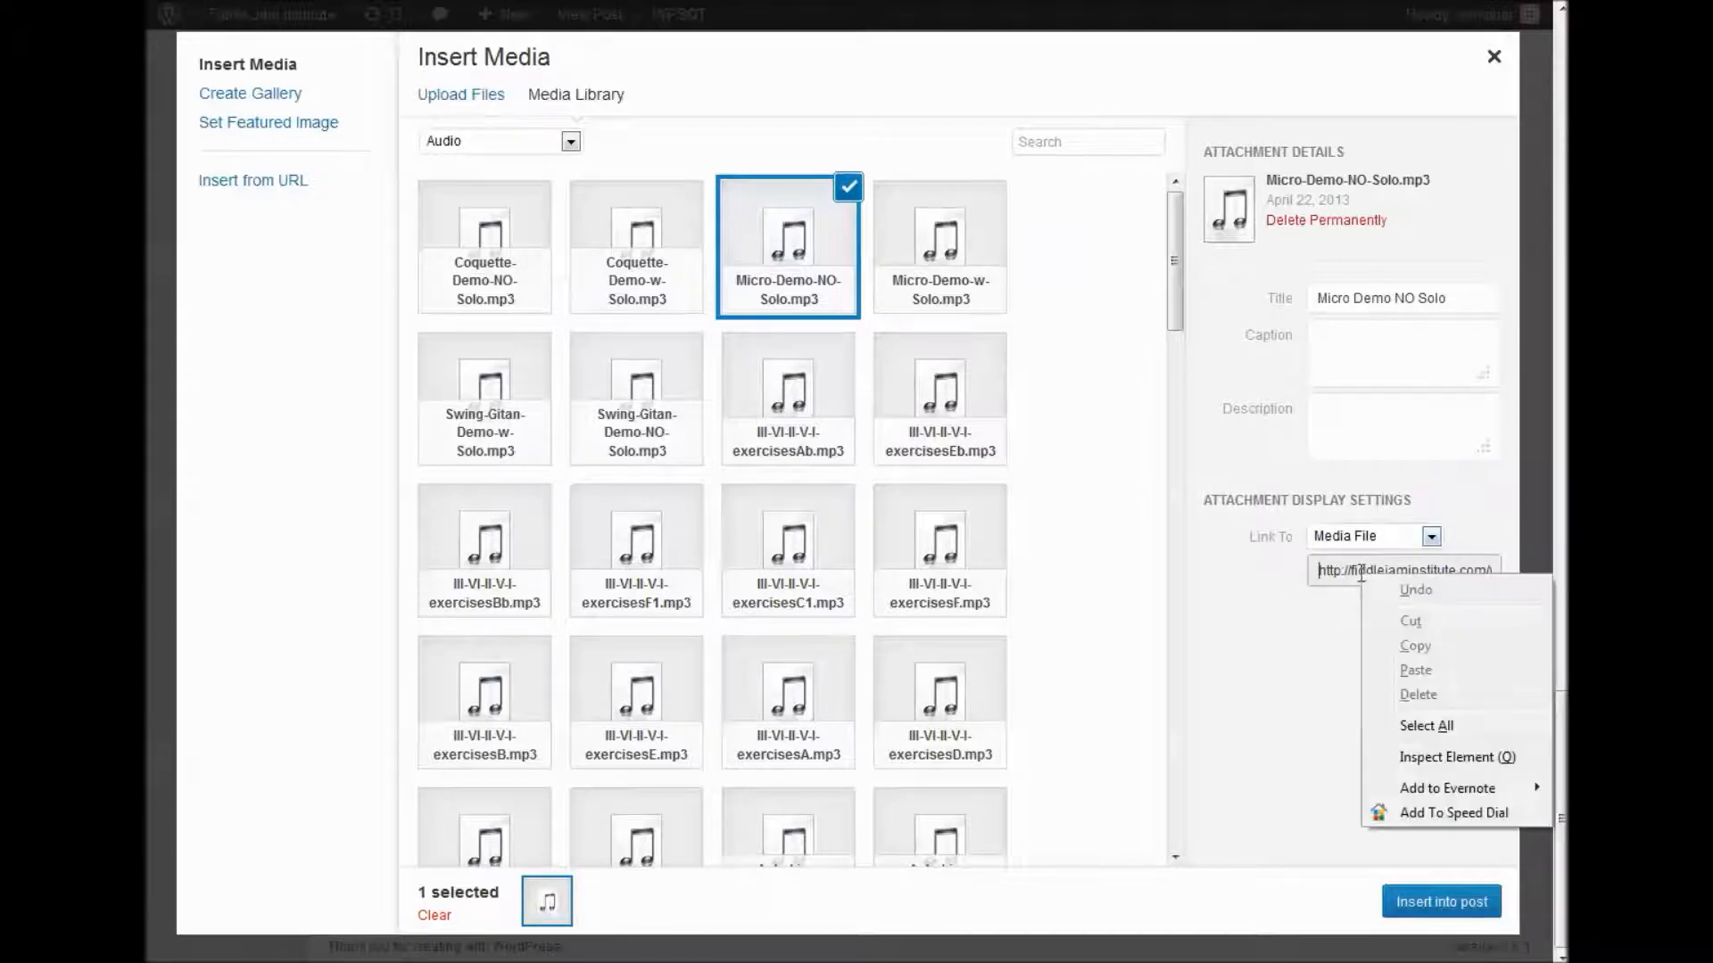
{"action": "left_click", "coordinate": [1425, 726]}
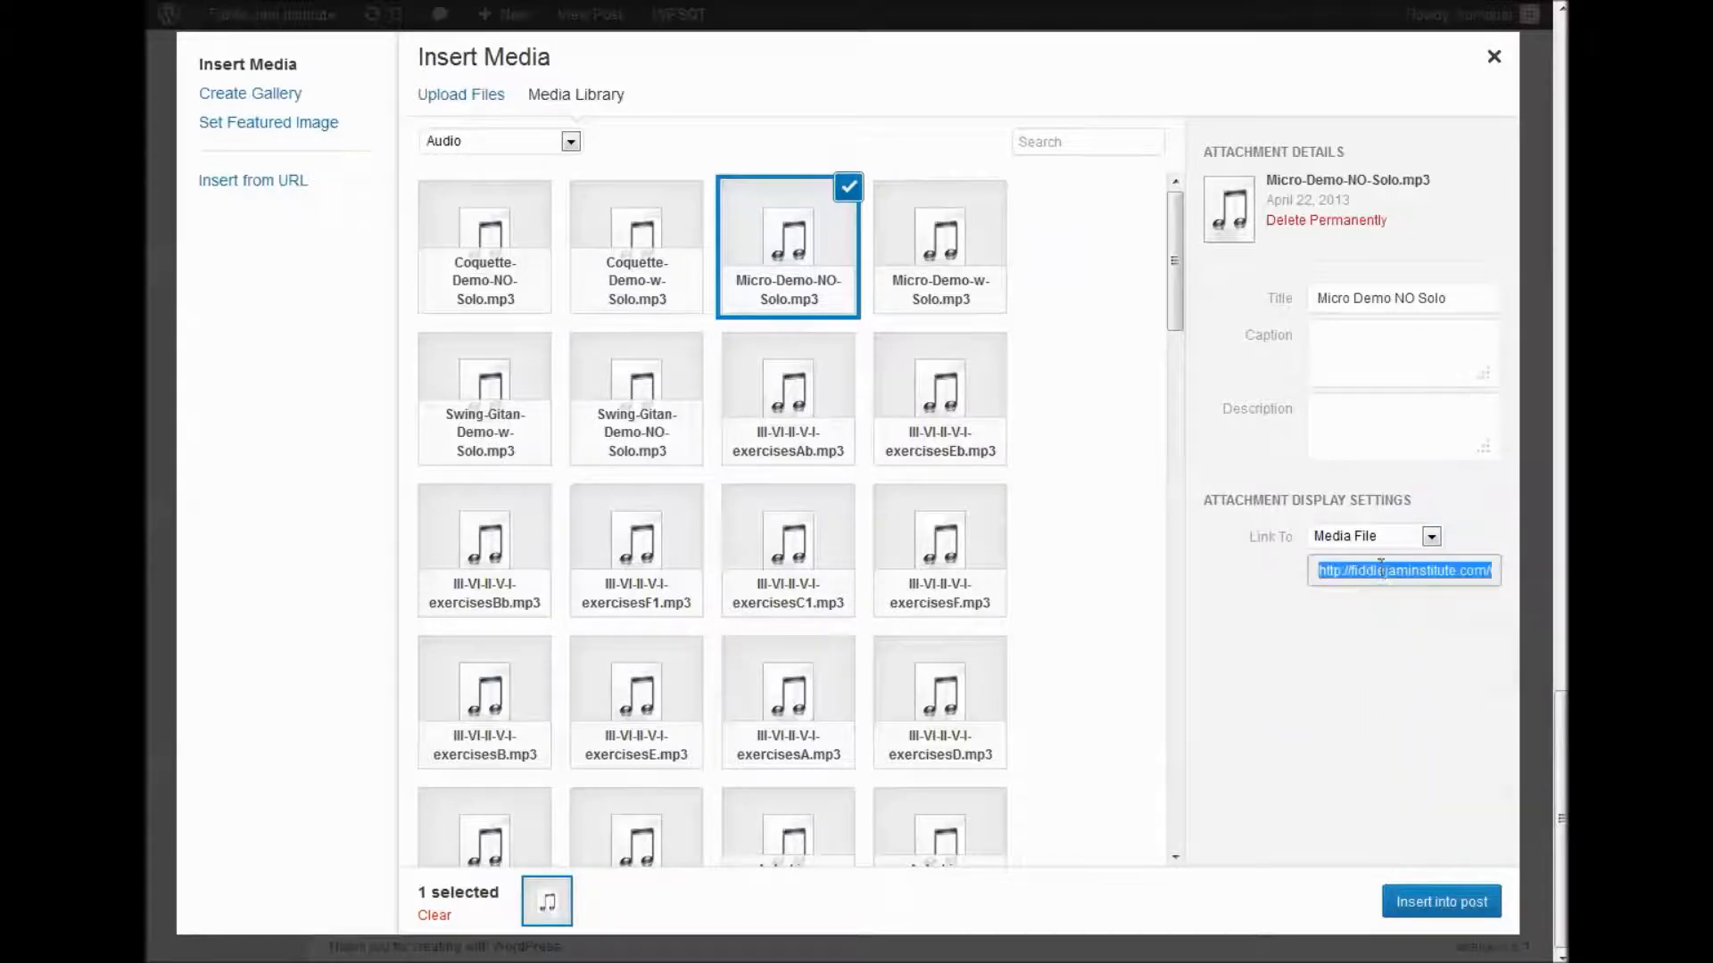
{"action": "right_click", "coordinate": [1404, 571]}
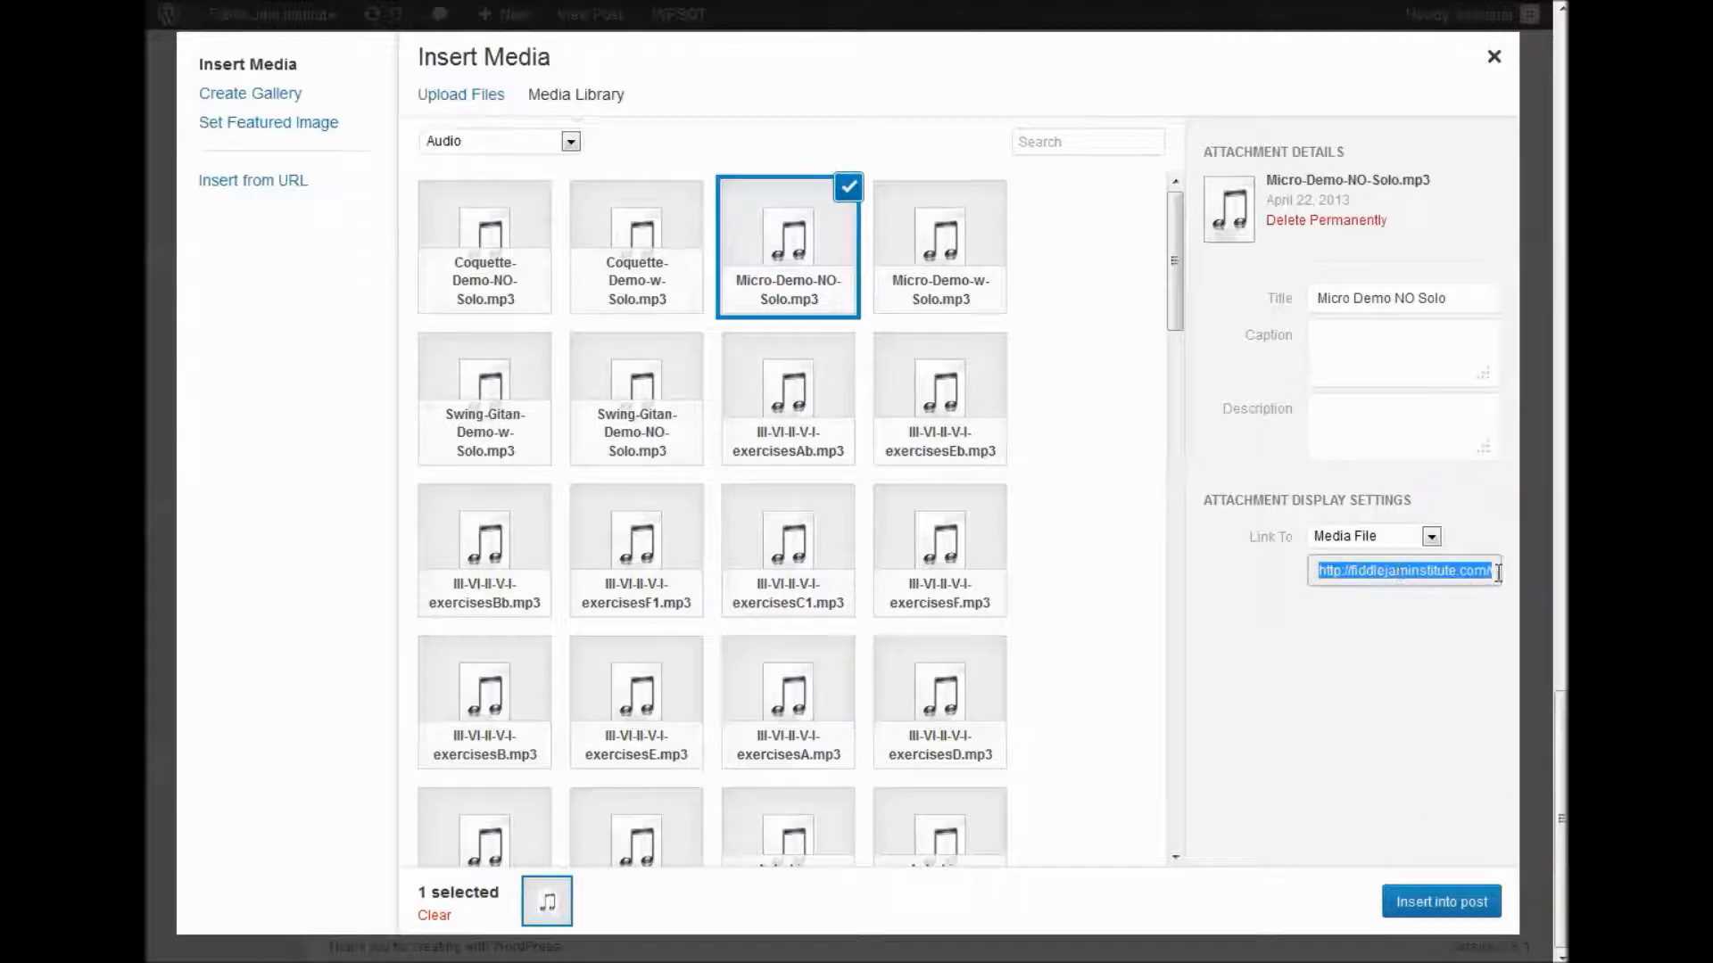
{"action": "mouse_move", "coordinate": [1506, 91]}
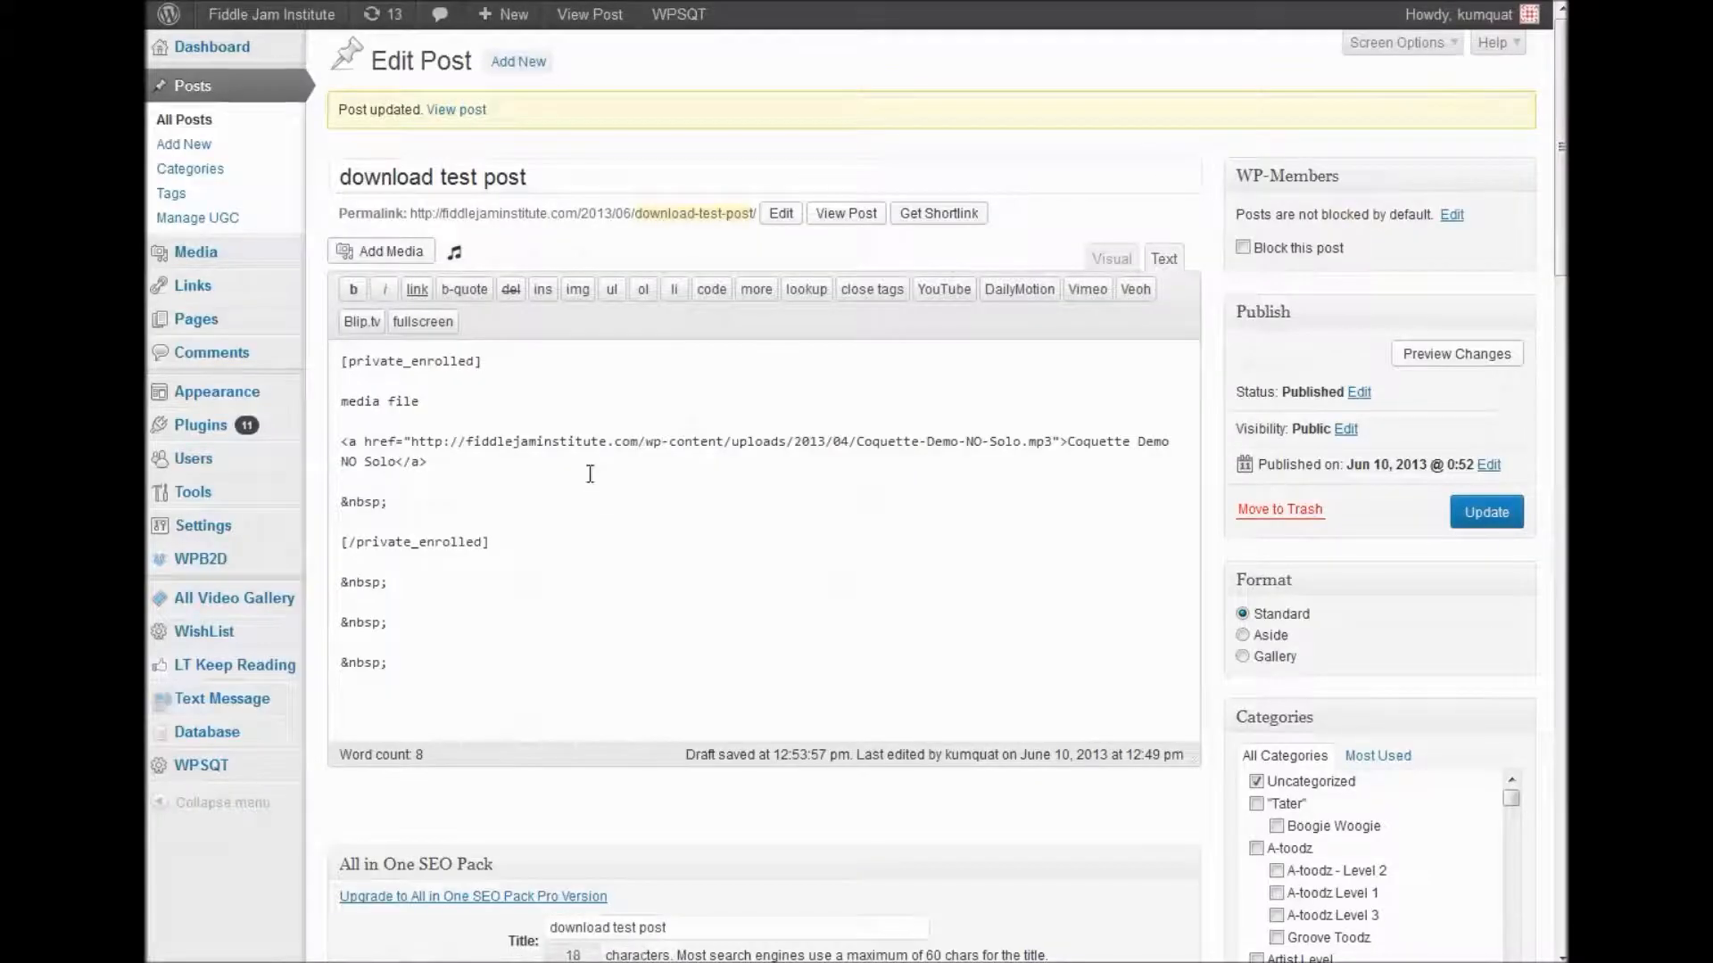
Insert a ca_audio MP3 player for the Micro-Demo-NO-Solo.mp3 URL, width 500, height 27, on the spare line
{"action": "double_click", "coordinate": [363, 501]}
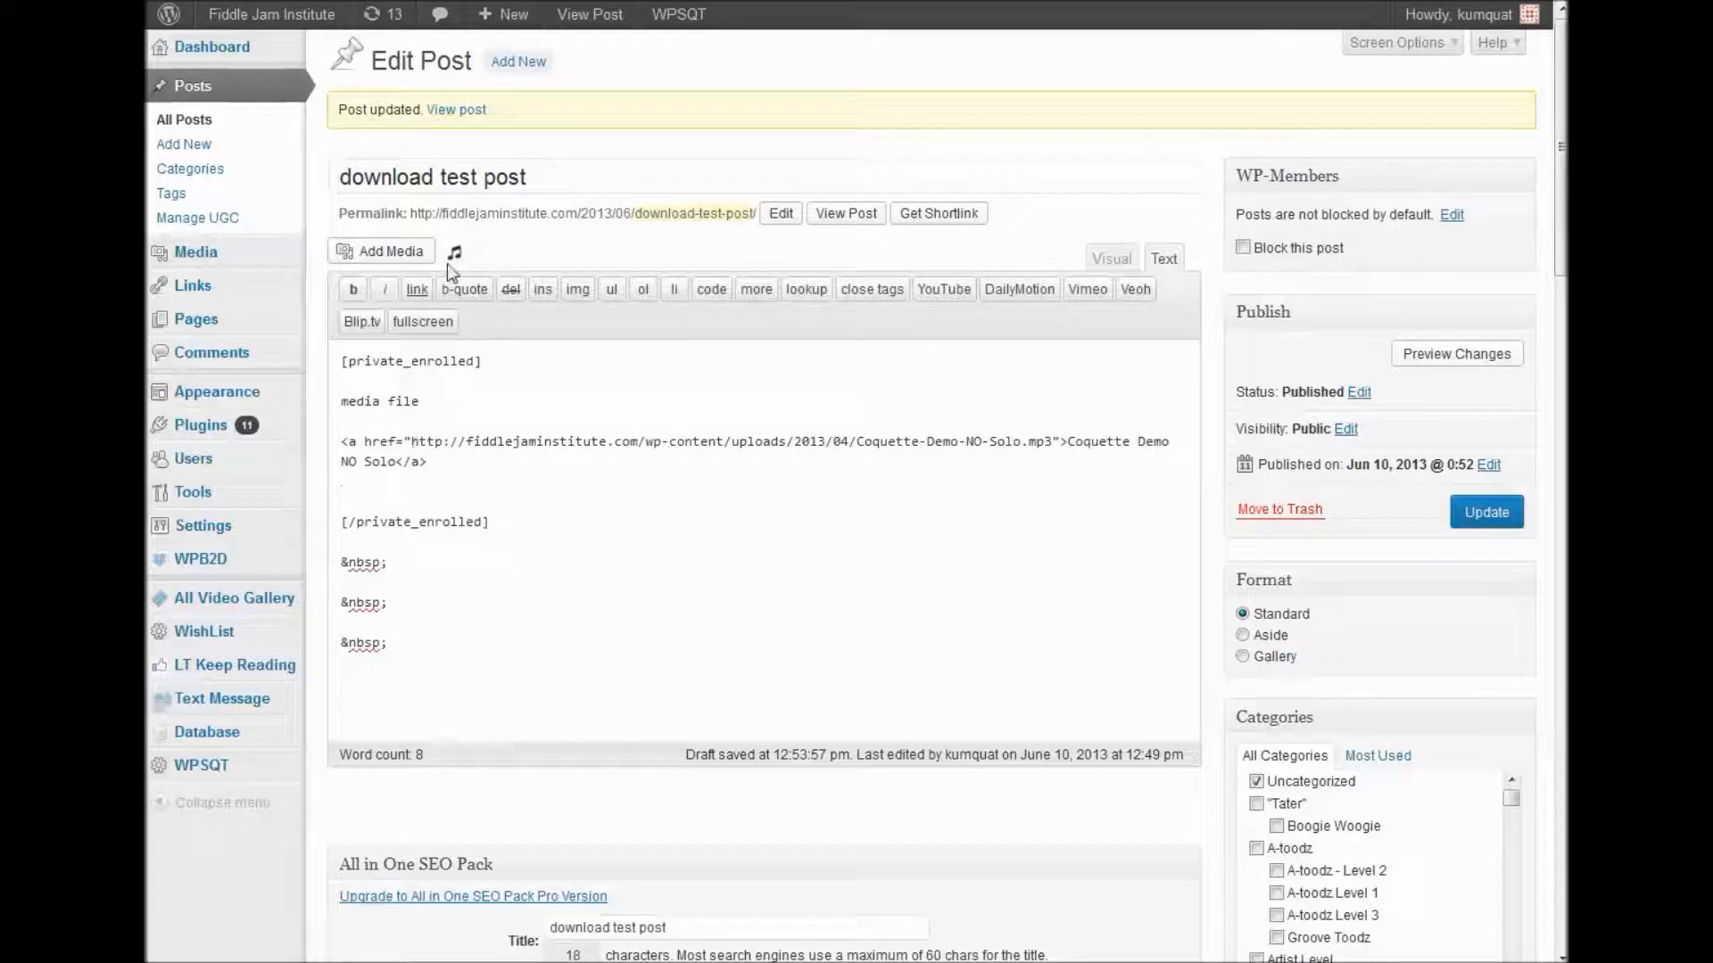
{"action": "left_click", "coordinate": [452, 251]}
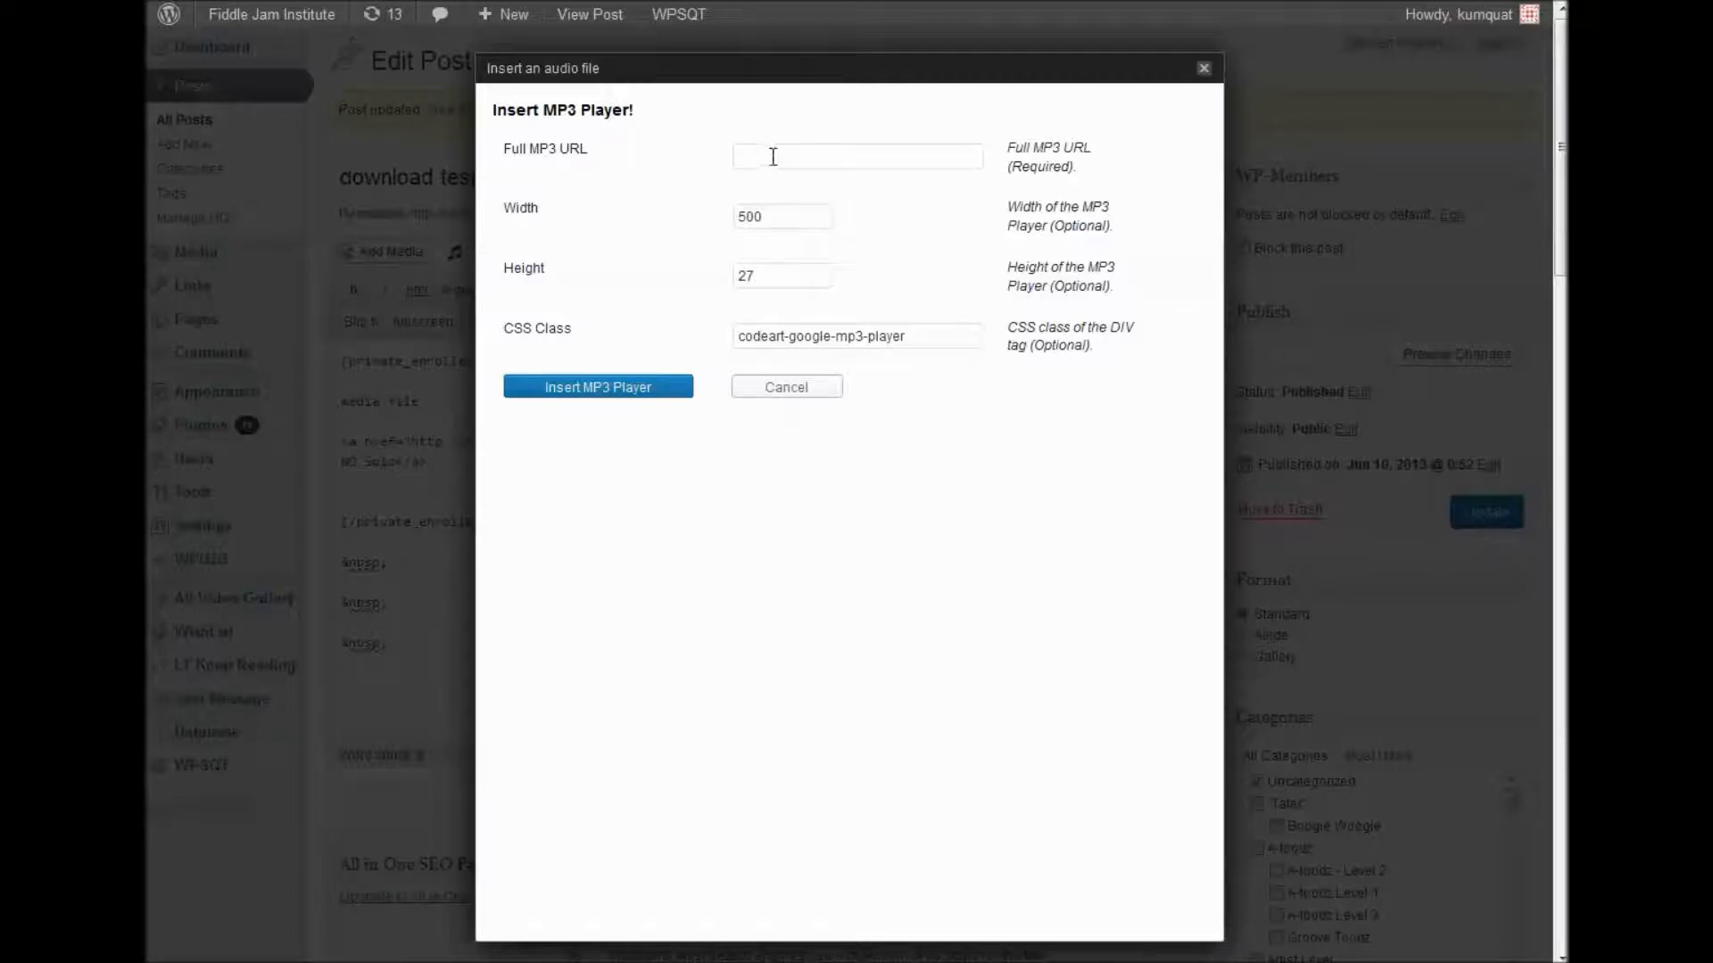
{"action": "type", "text": "ads/2013/04/Micro-Demo-NO-Solo.mp3"}
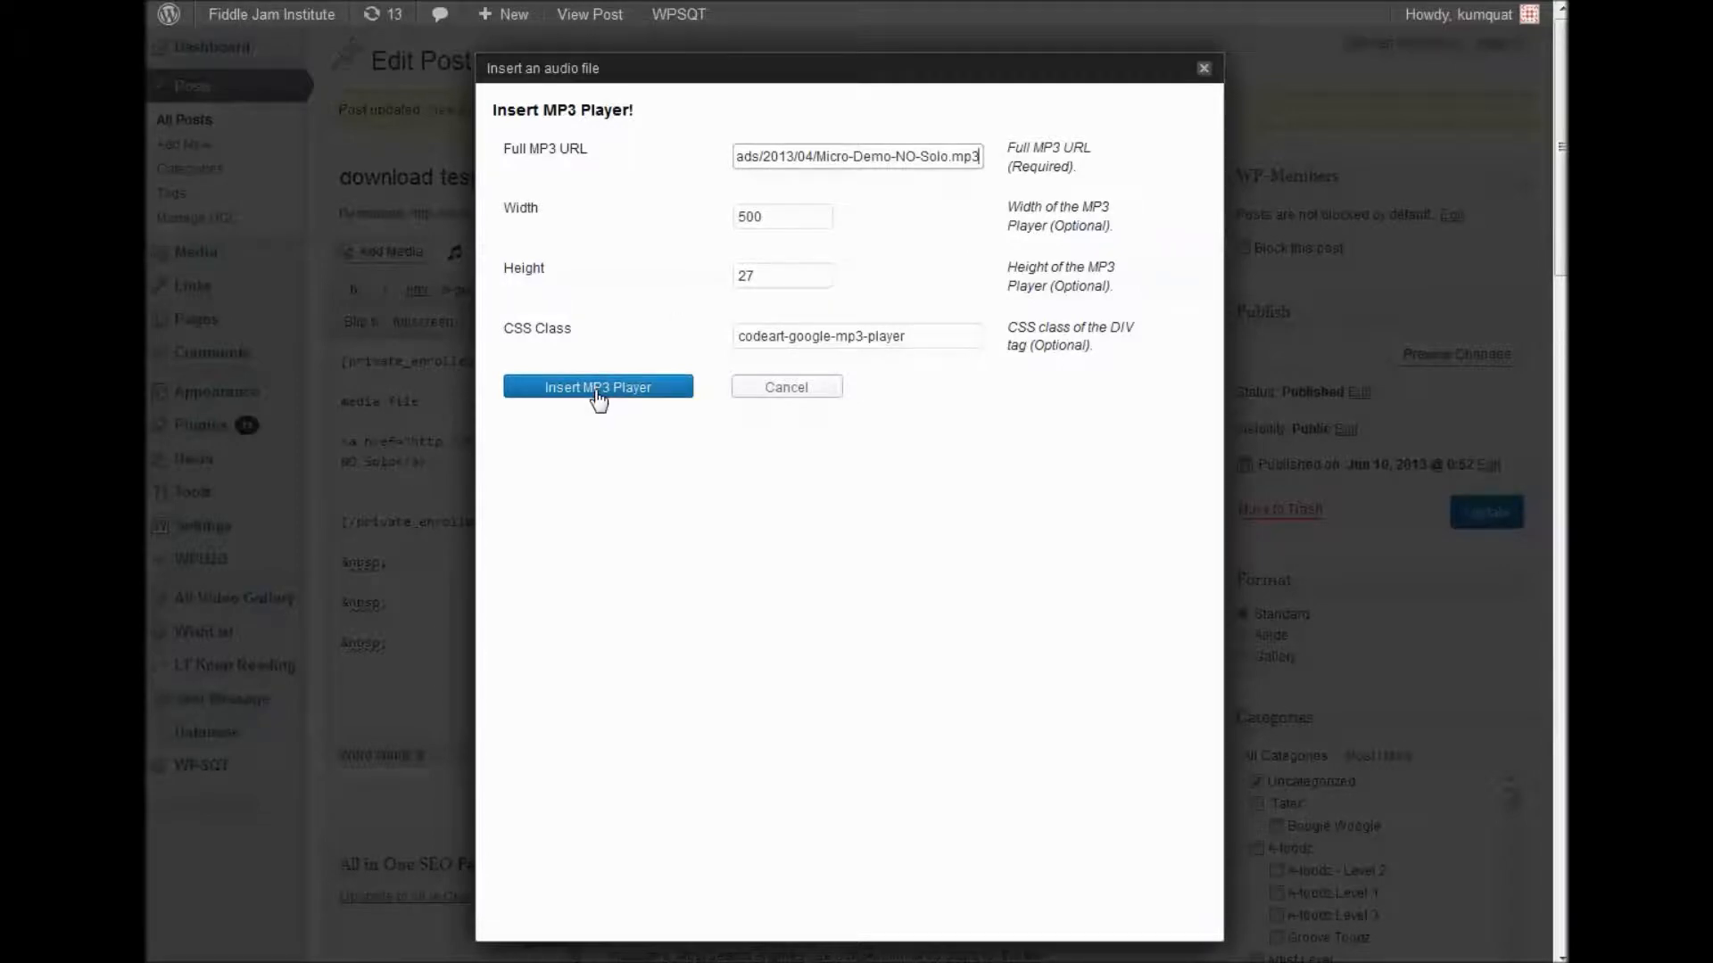
{"action": "left_click", "coordinate": [598, 387]}
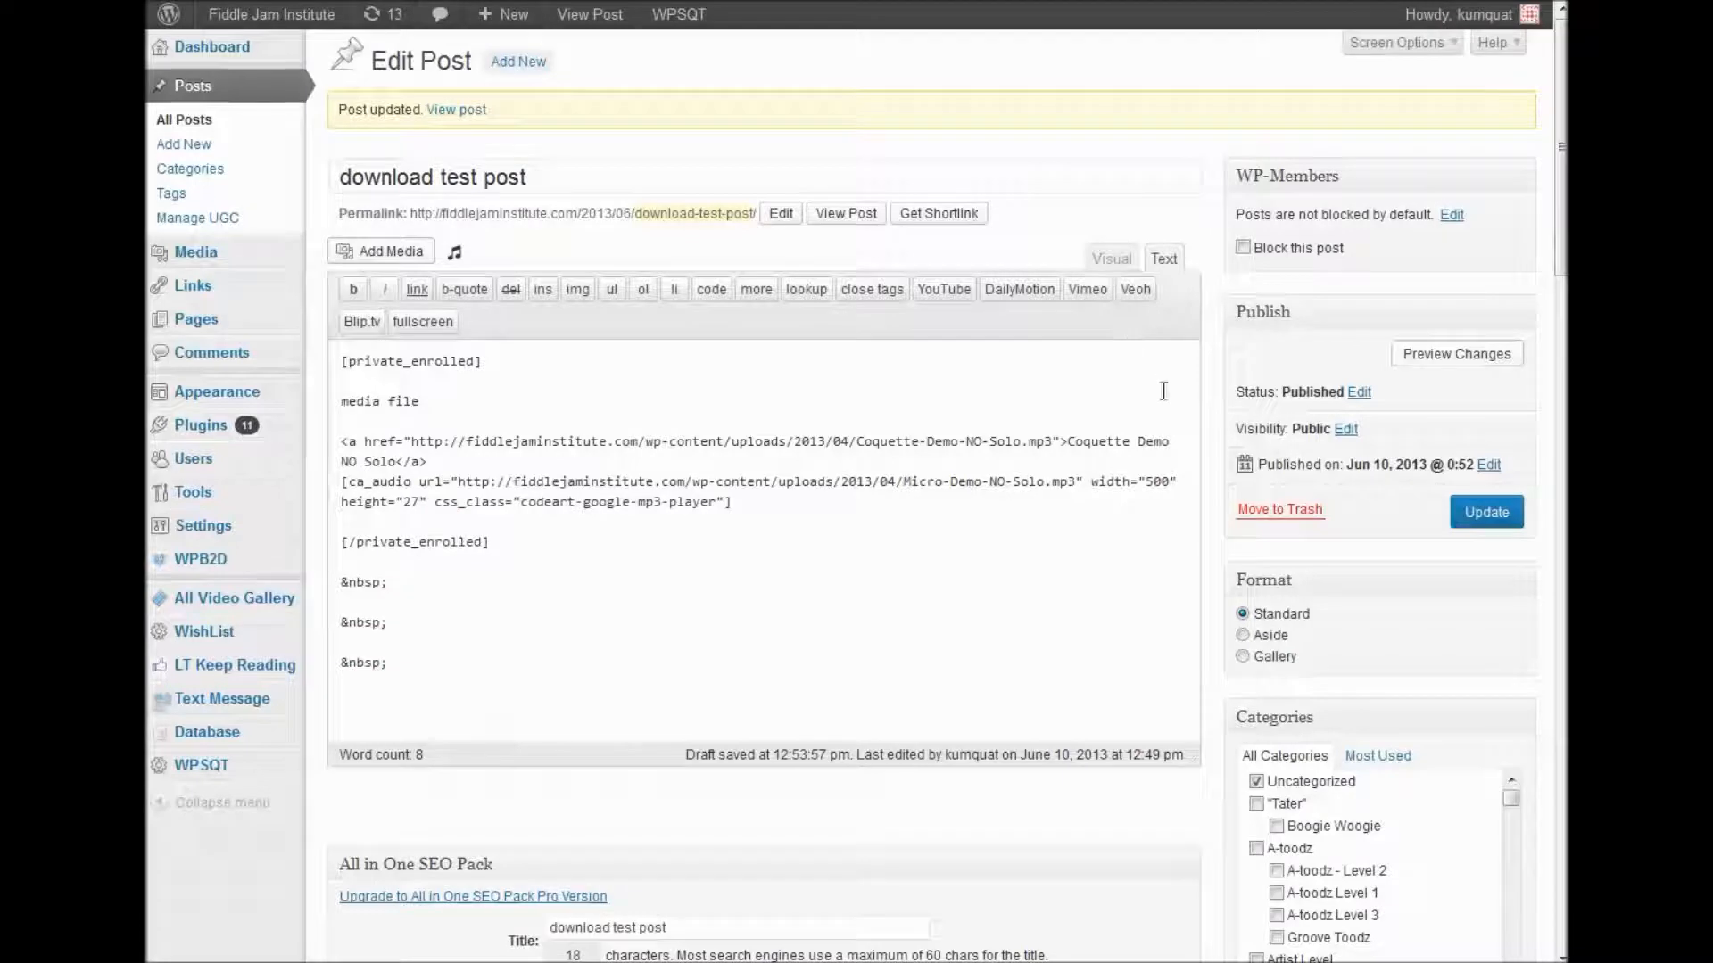
In visual editing, add a blank line between the Coquette Demo NO Solo link and the shortcode
{"action": "left_click", "coordinate": [1108, 258]}
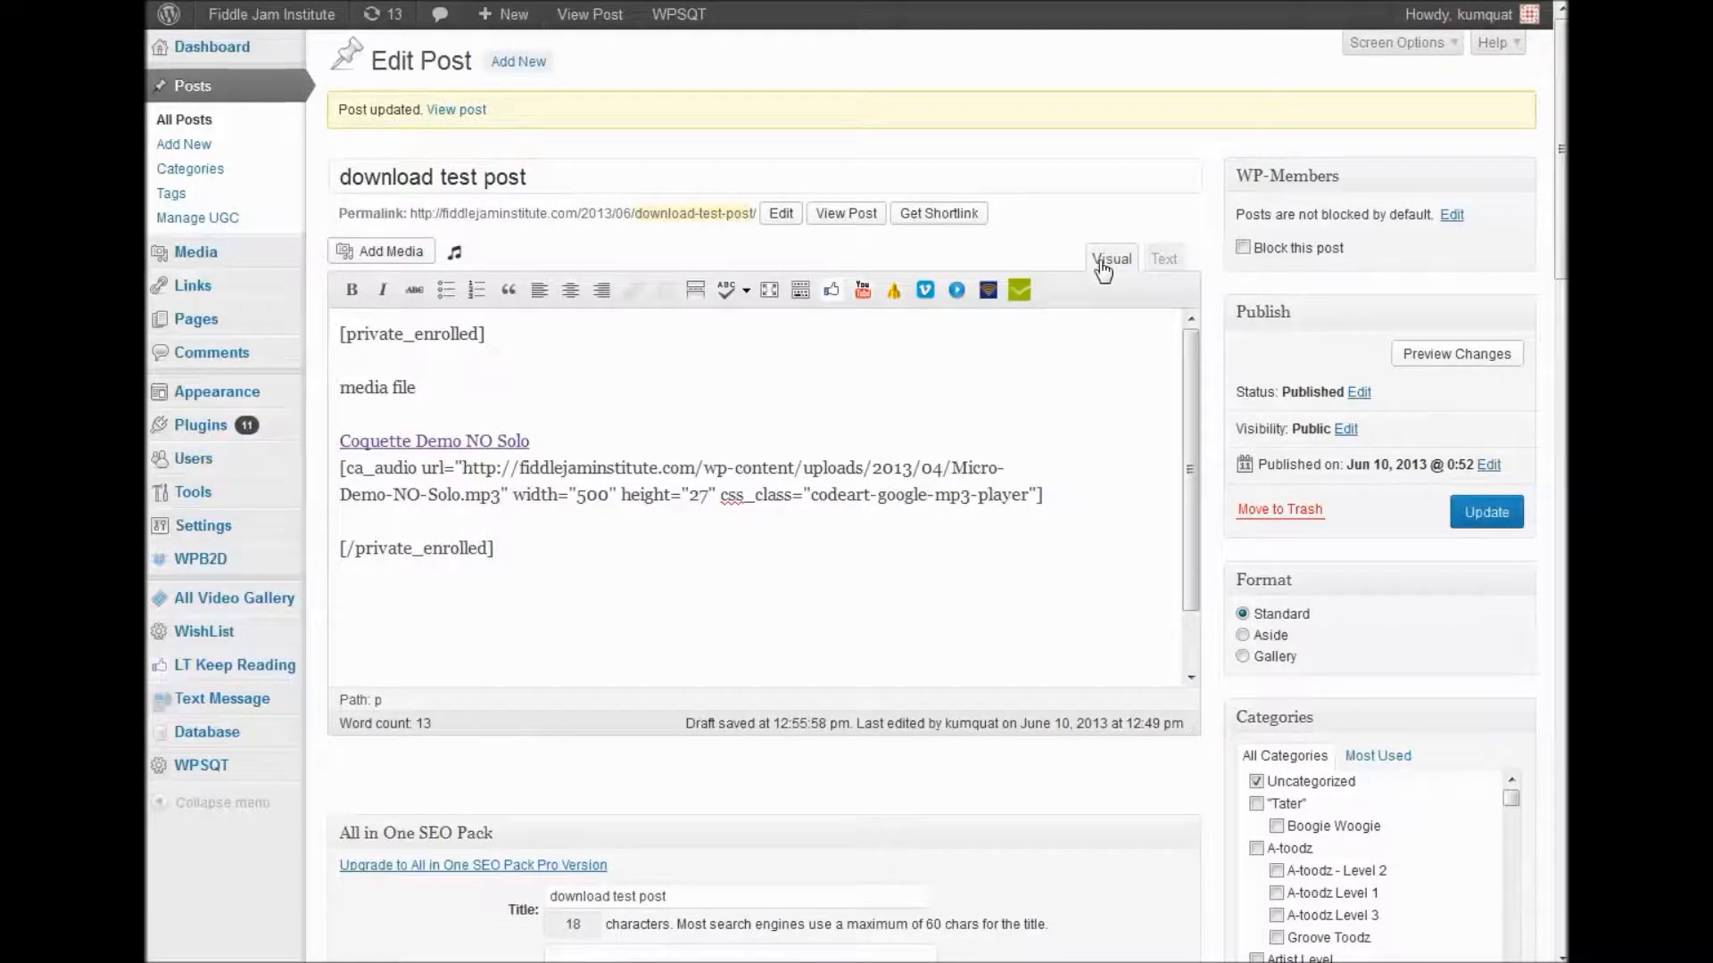
{"action": "mouse_move", "coordinate": [639, 438]}
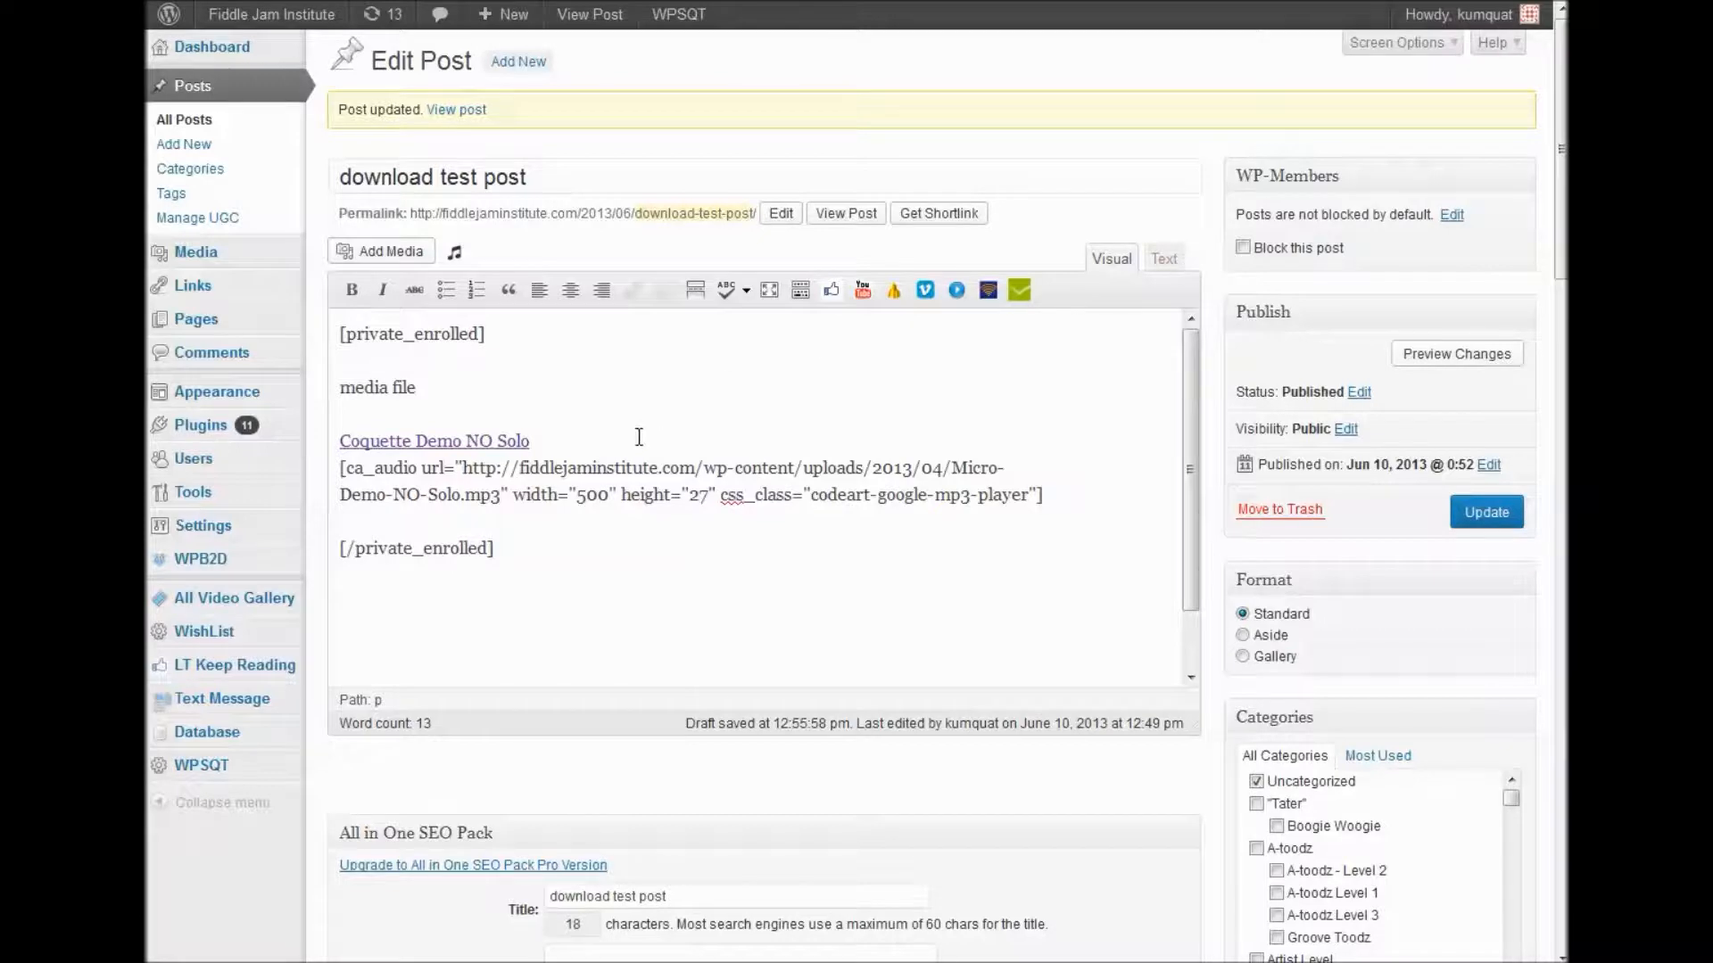
{"action": "key", "text": "Return"}
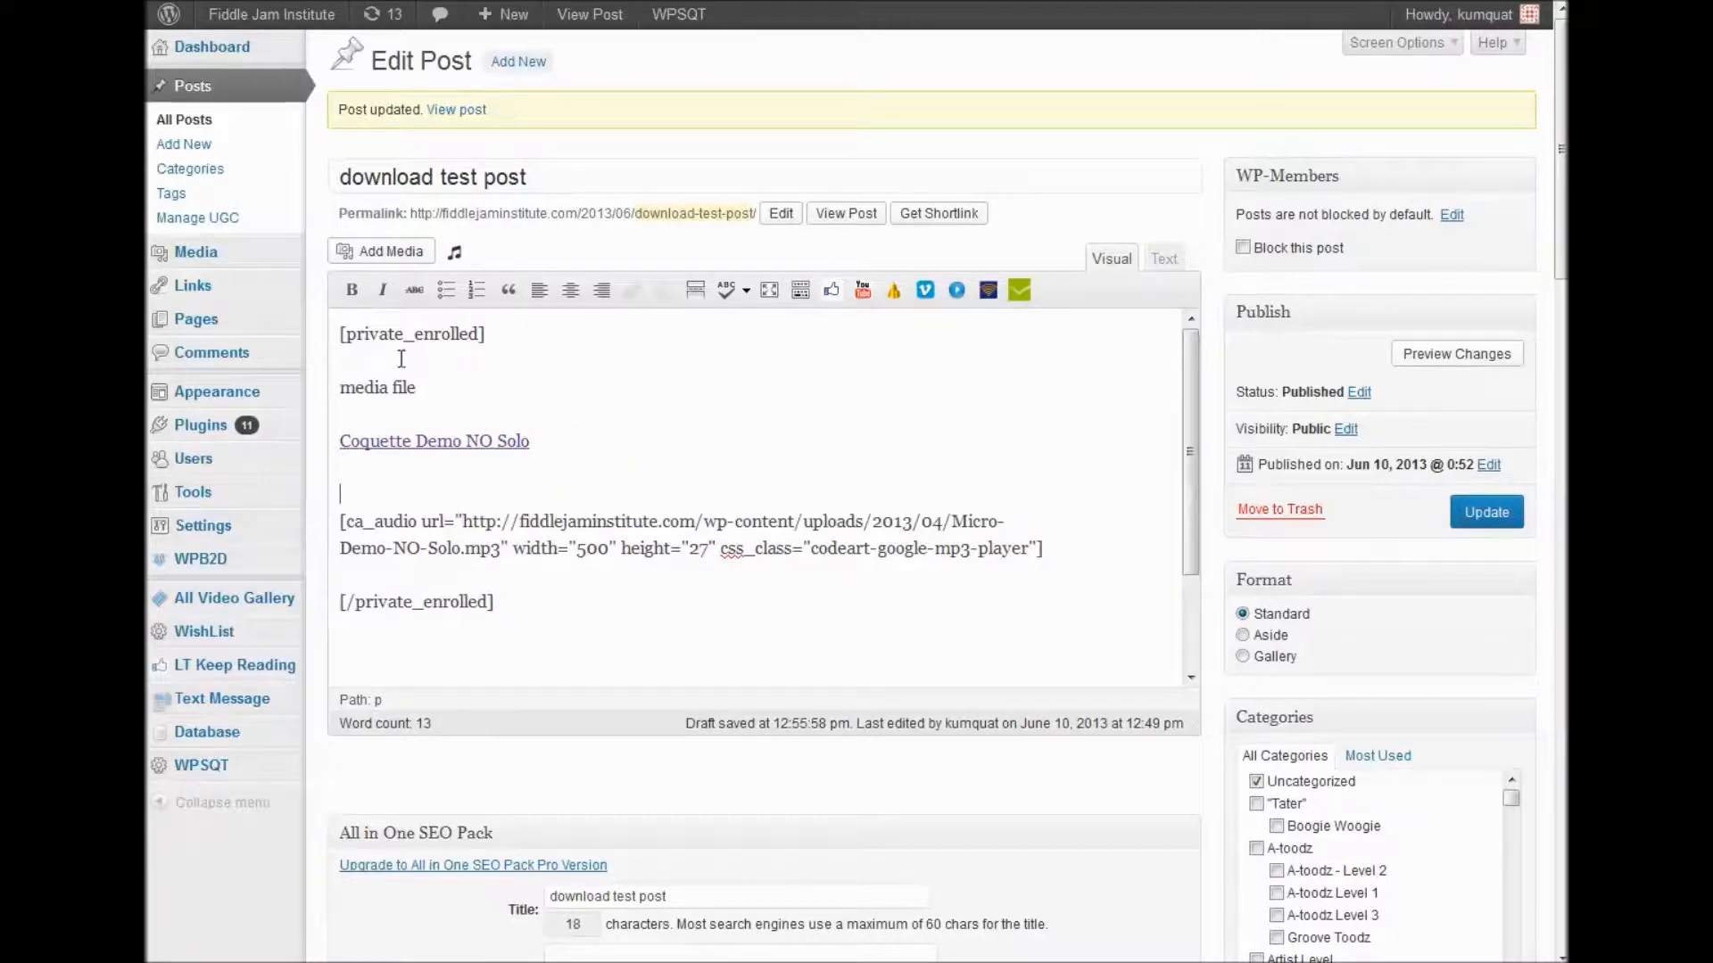
Check the opening and closing [private_enrolled] tags around the content, leaving them unchanged
{"action": "double_click", "coordinate": [412, 334]}
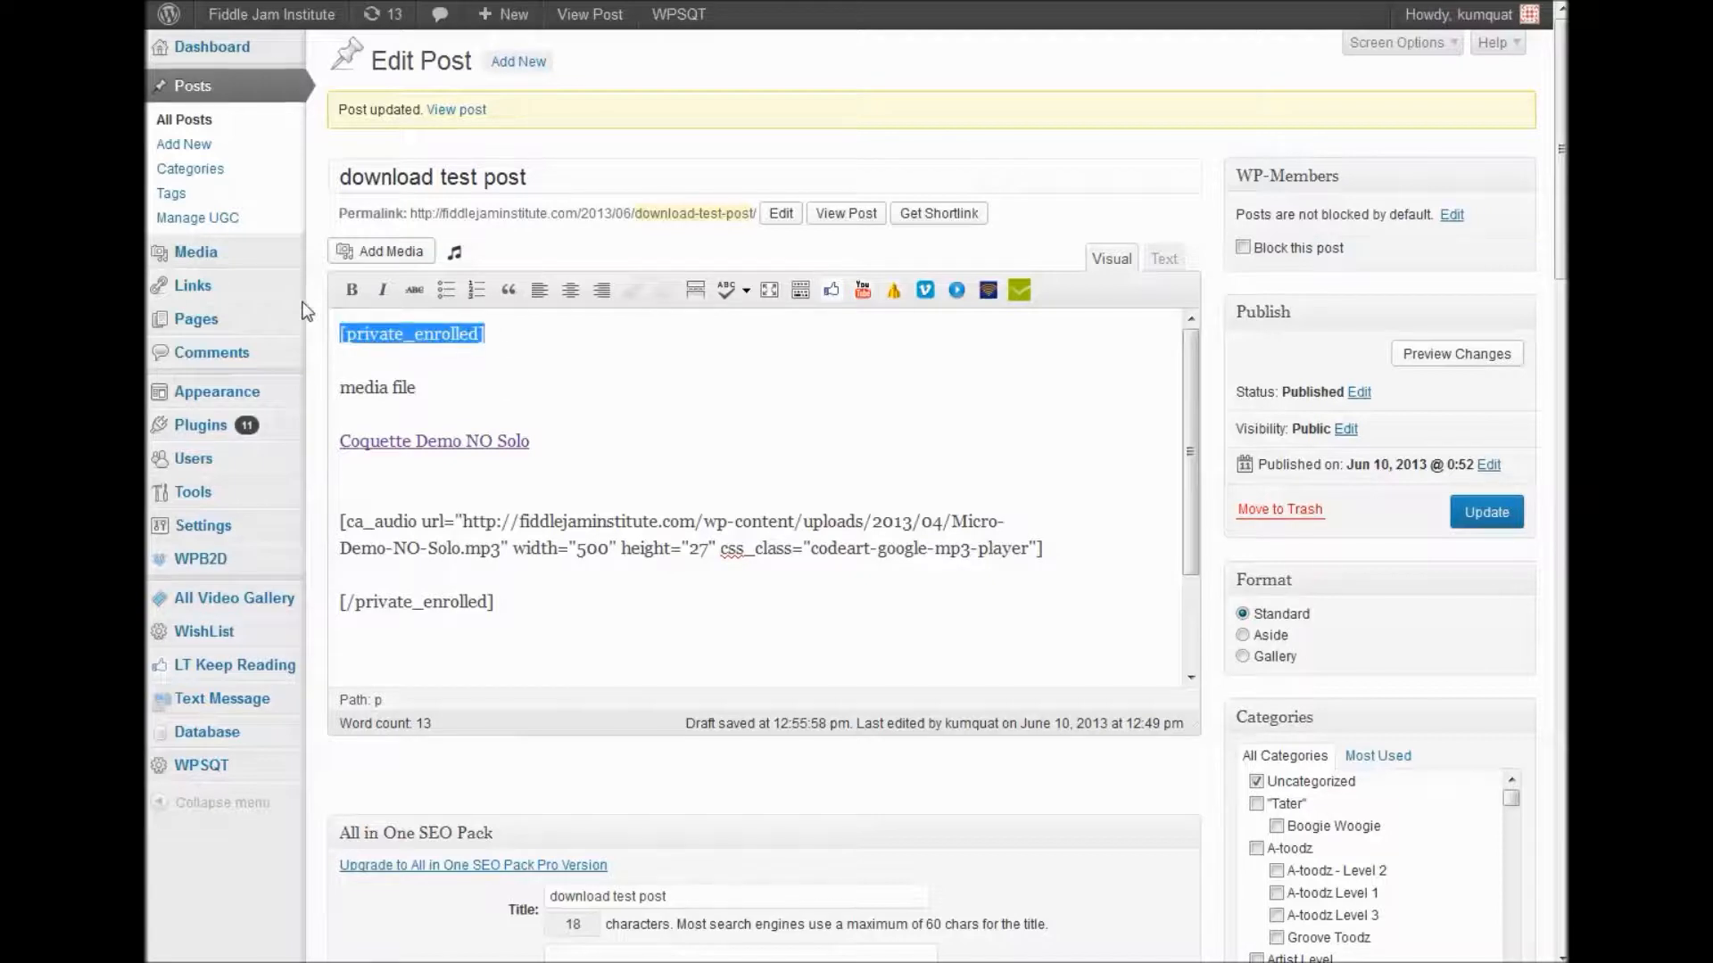
{"action": "left_click", "coordinate": [495, 601]}
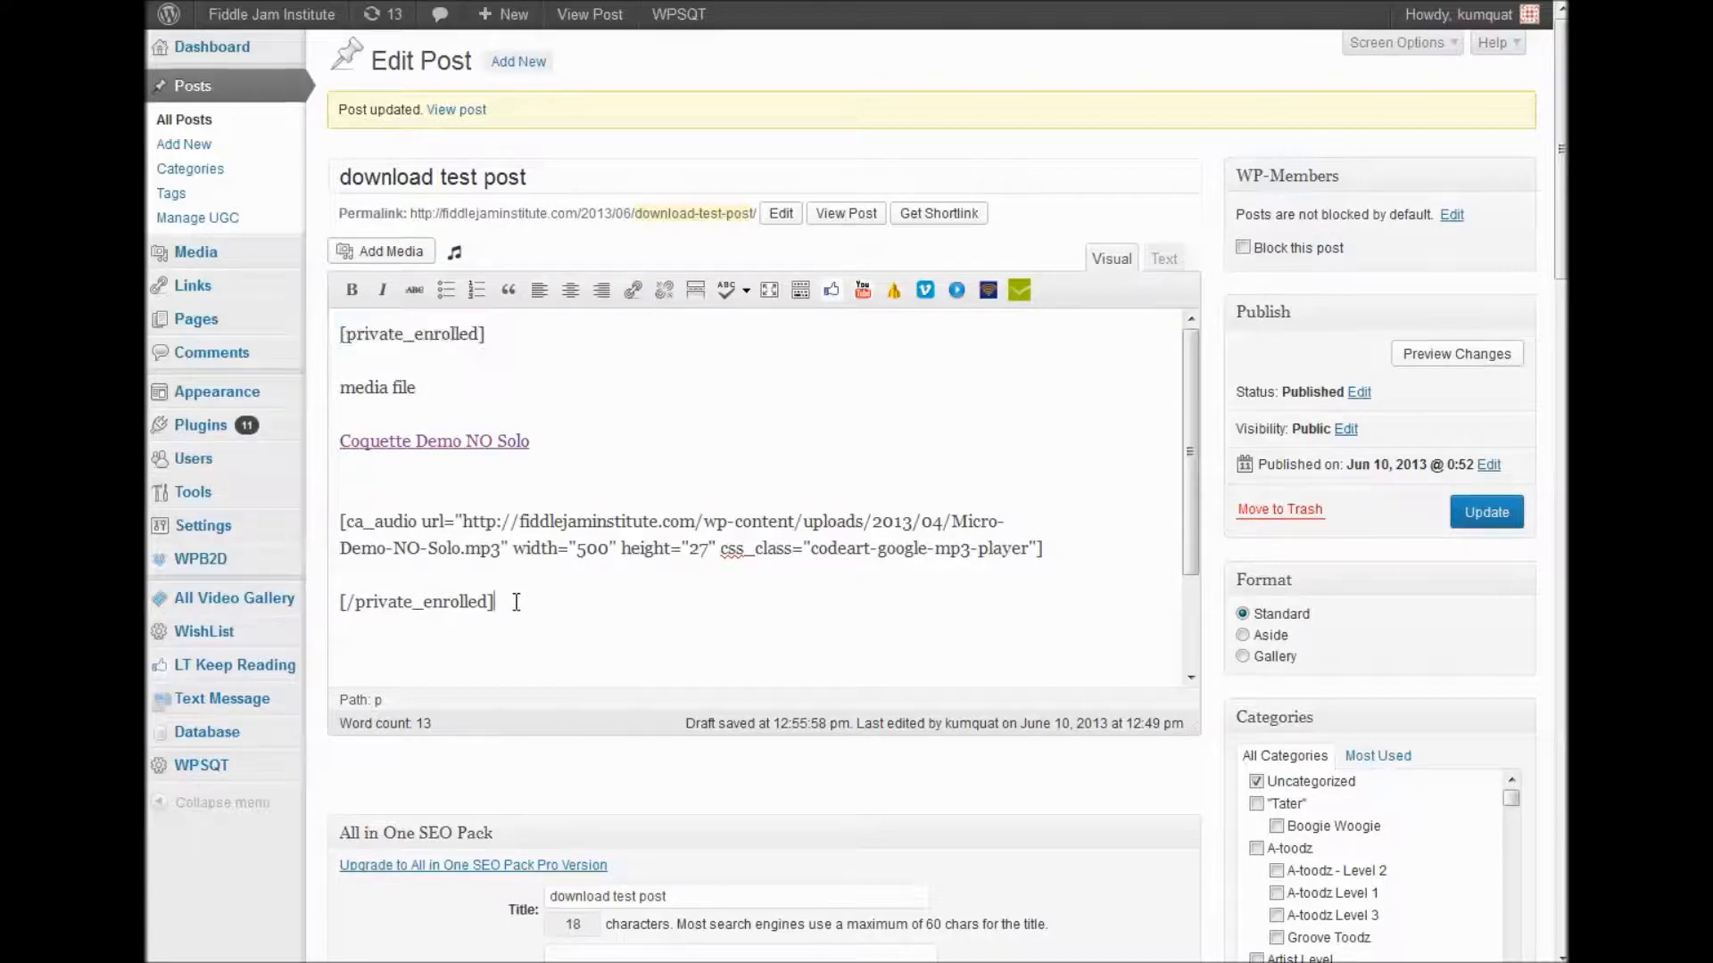
{"action": "double_click", "coordinate": [416, 601]}
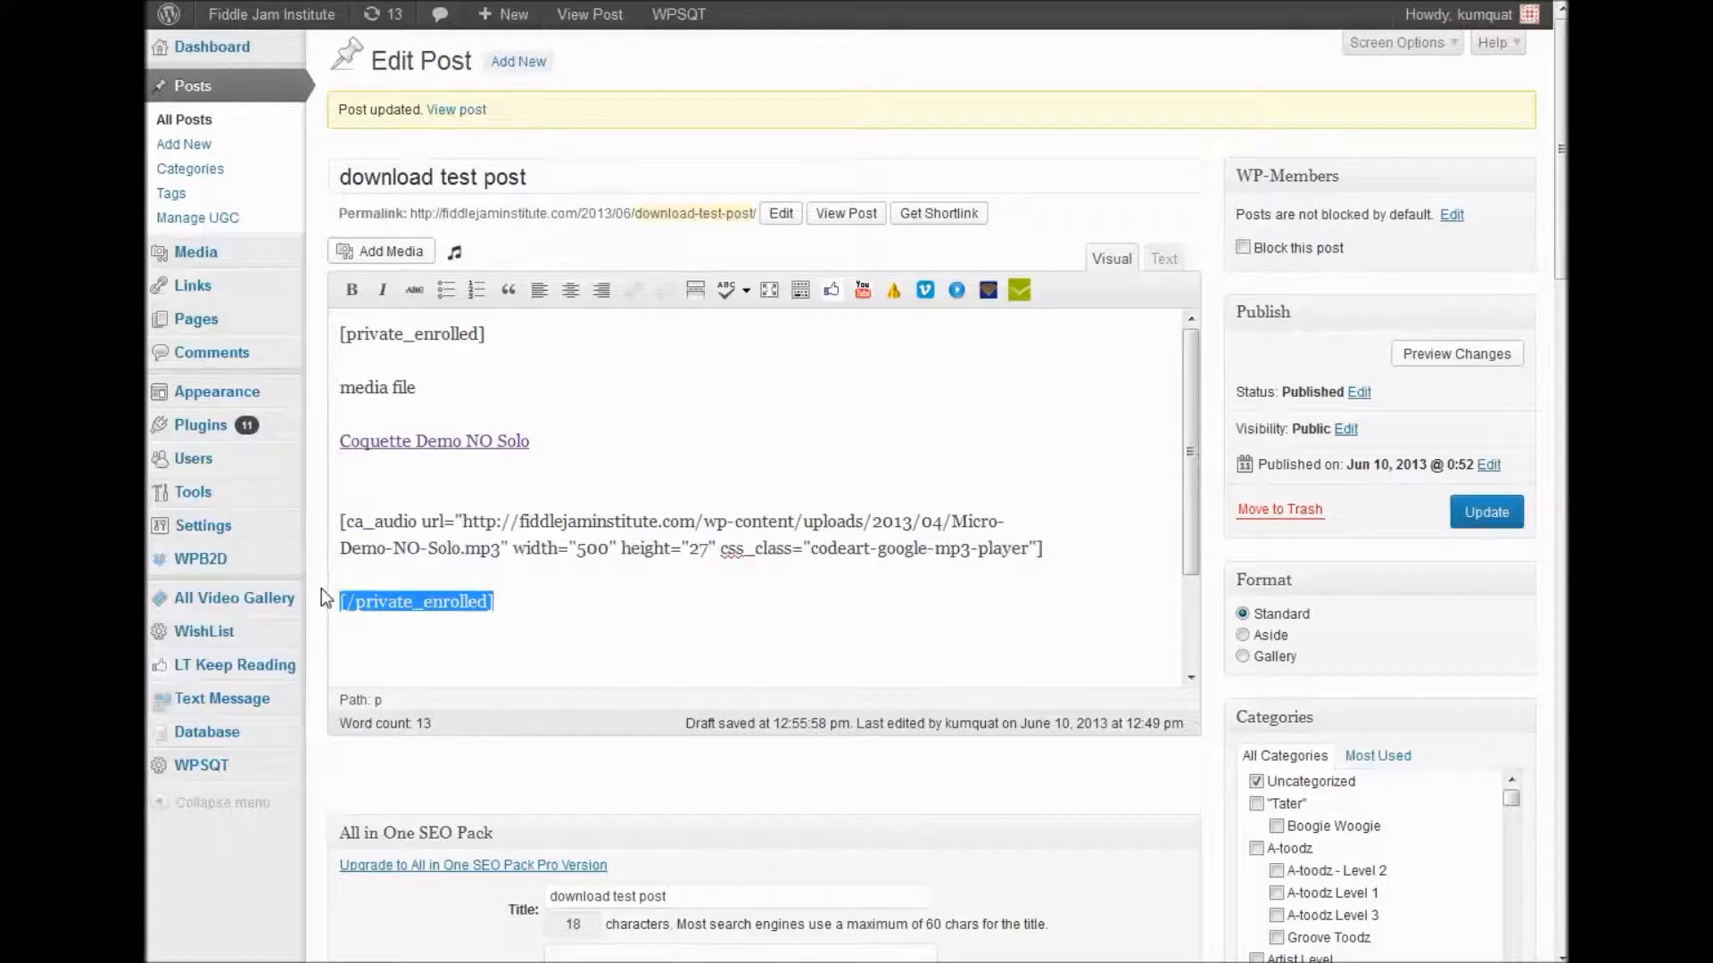
{"action": "left_click", "coordinate": [426, 607]}
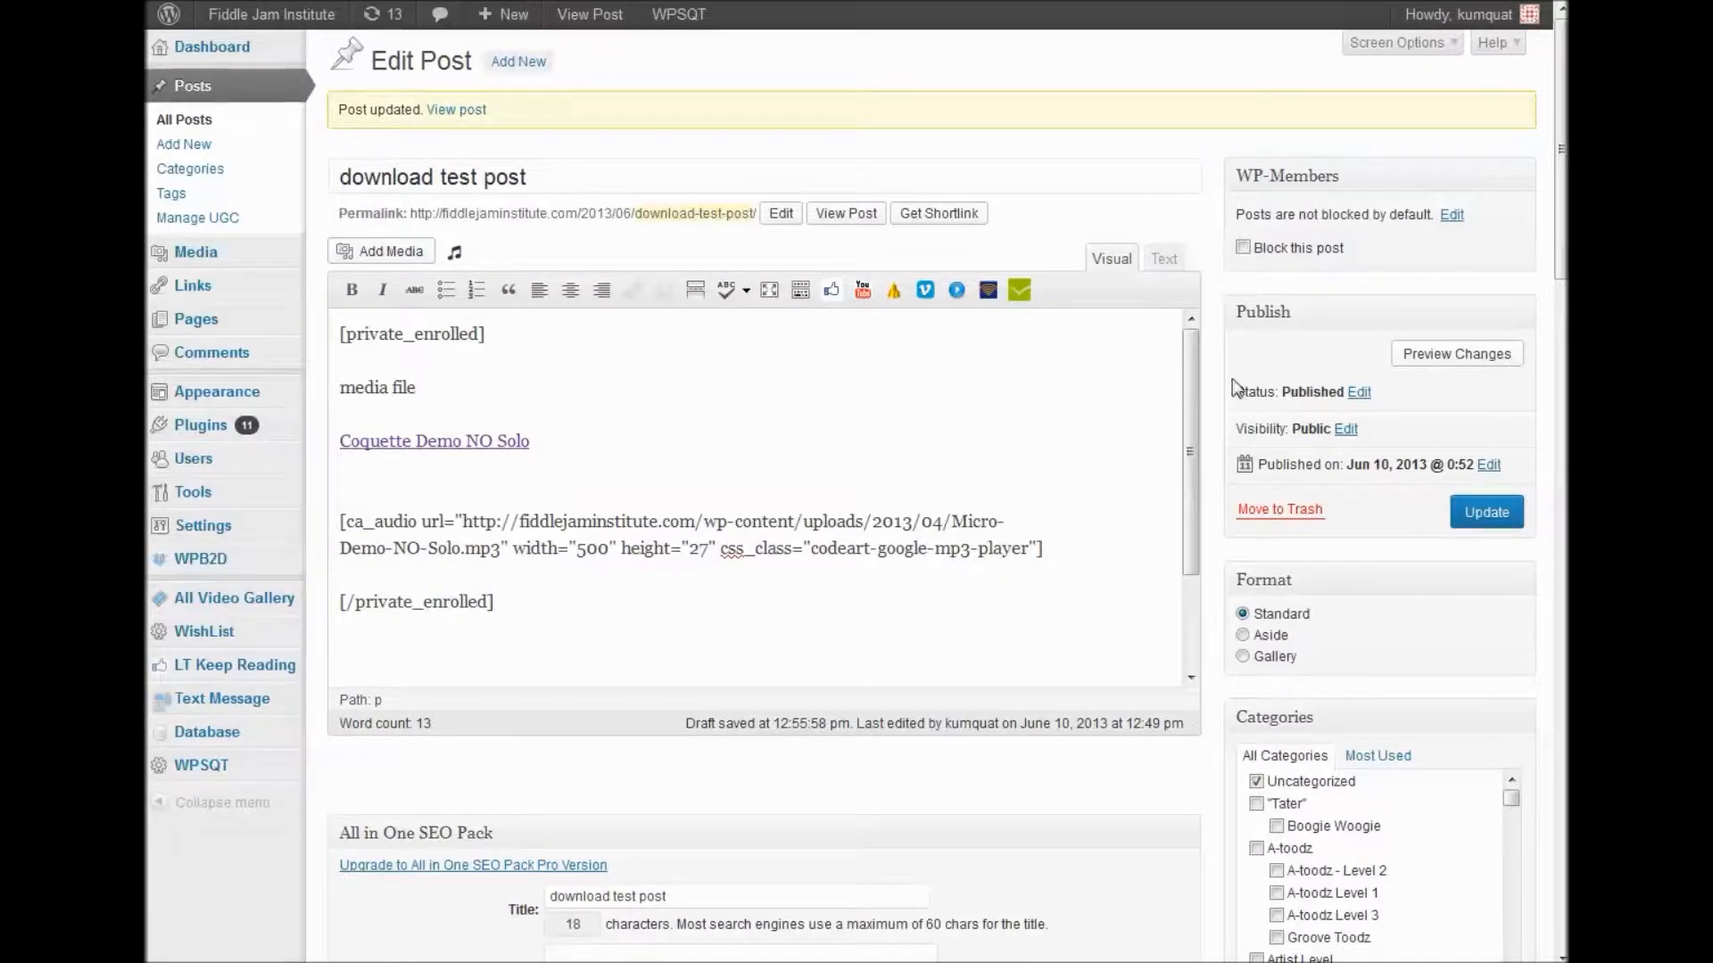
{"action": "mouse_move", "coordinate": [1486, 512]}
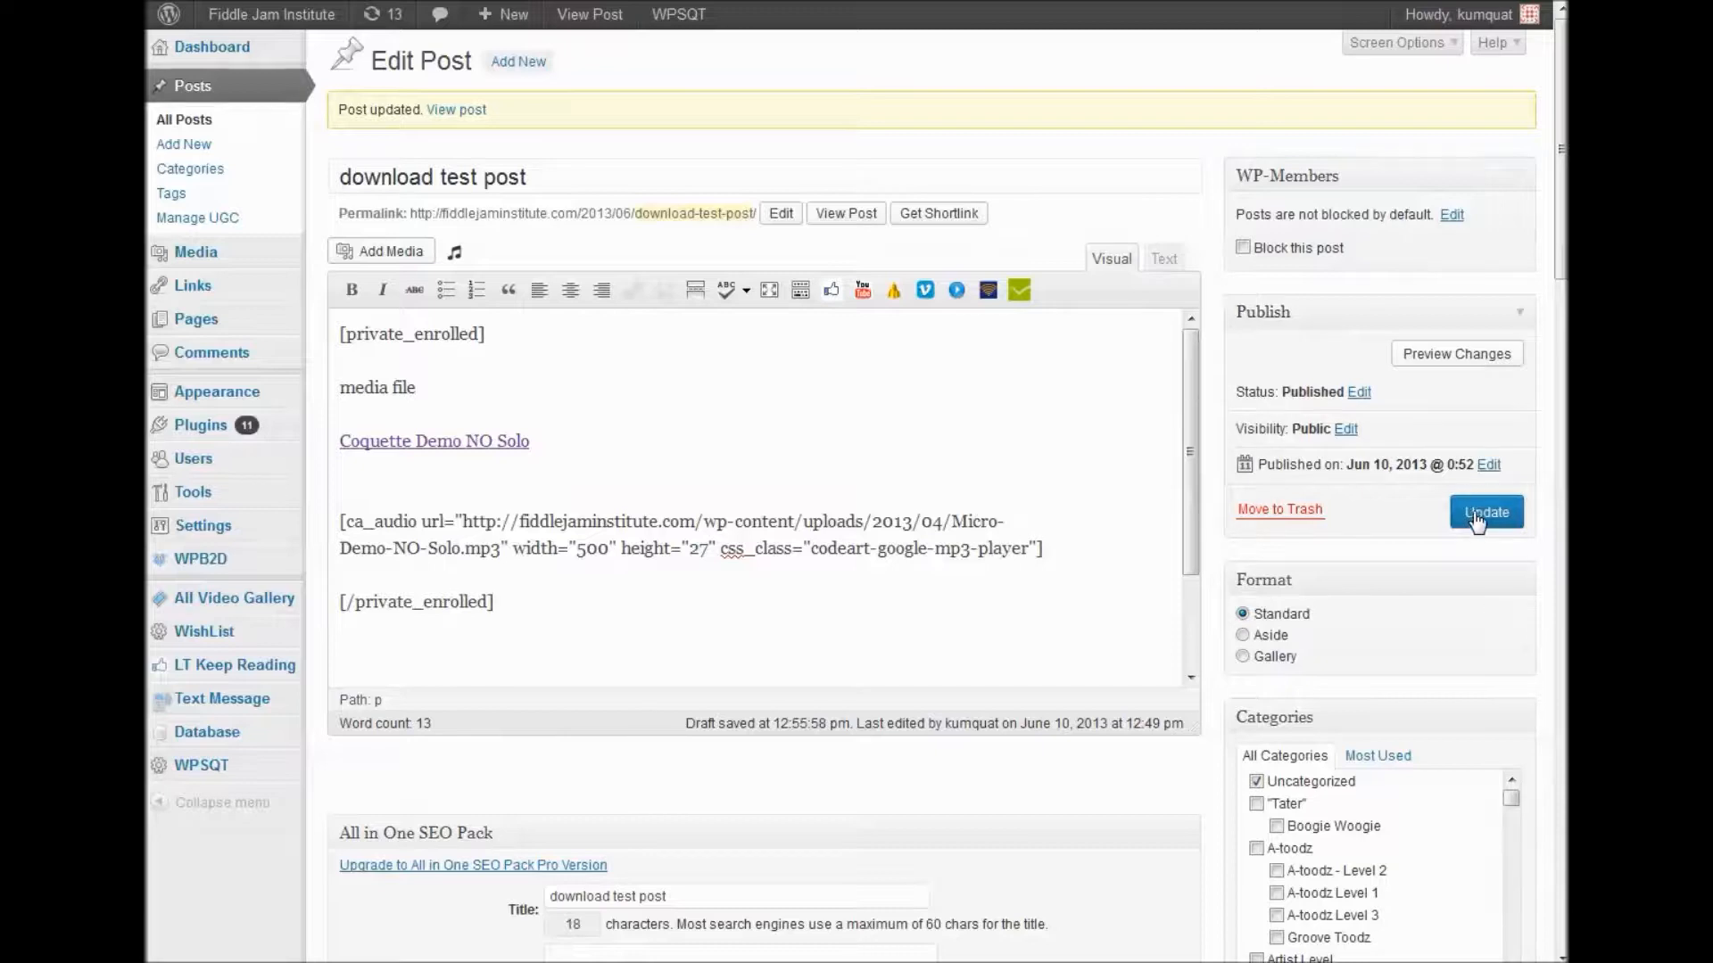
Update the post, then play the Micro-Demo track on the live page and seek to another point
{"action": "left_click", "coordinate": [1486, 512]}
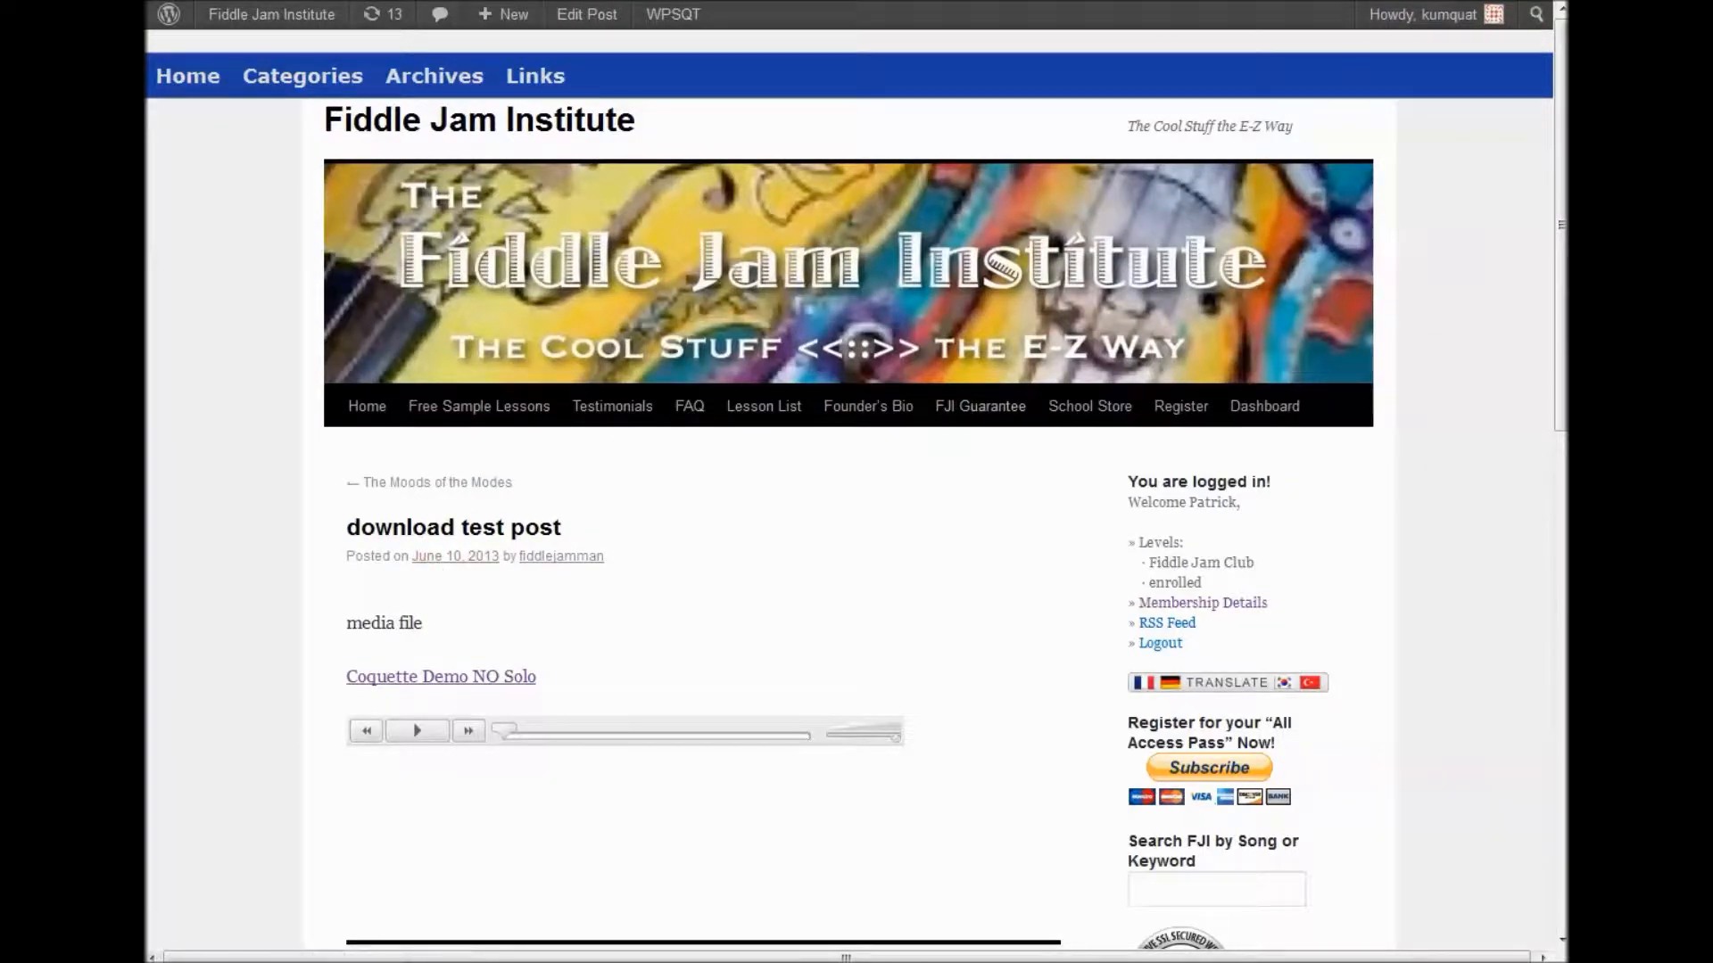
{"action": "mouse_move", "coordinate": [814, 612]}
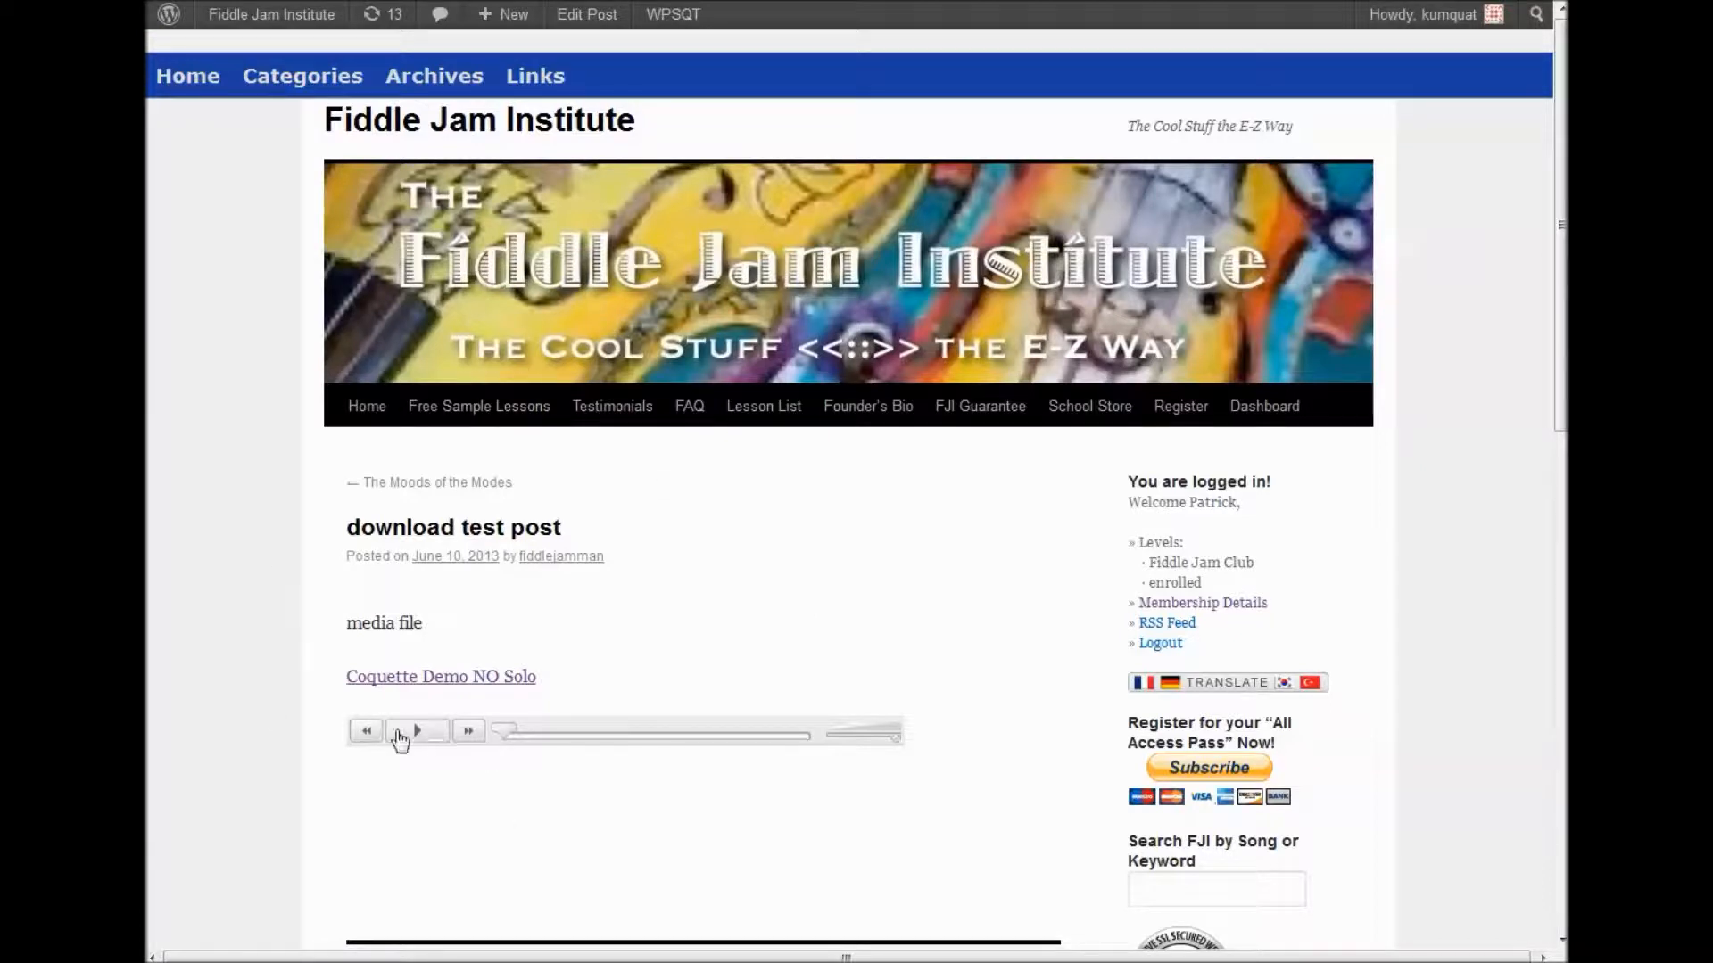
{"action": "left_click", "coordinate": [416, 732]}
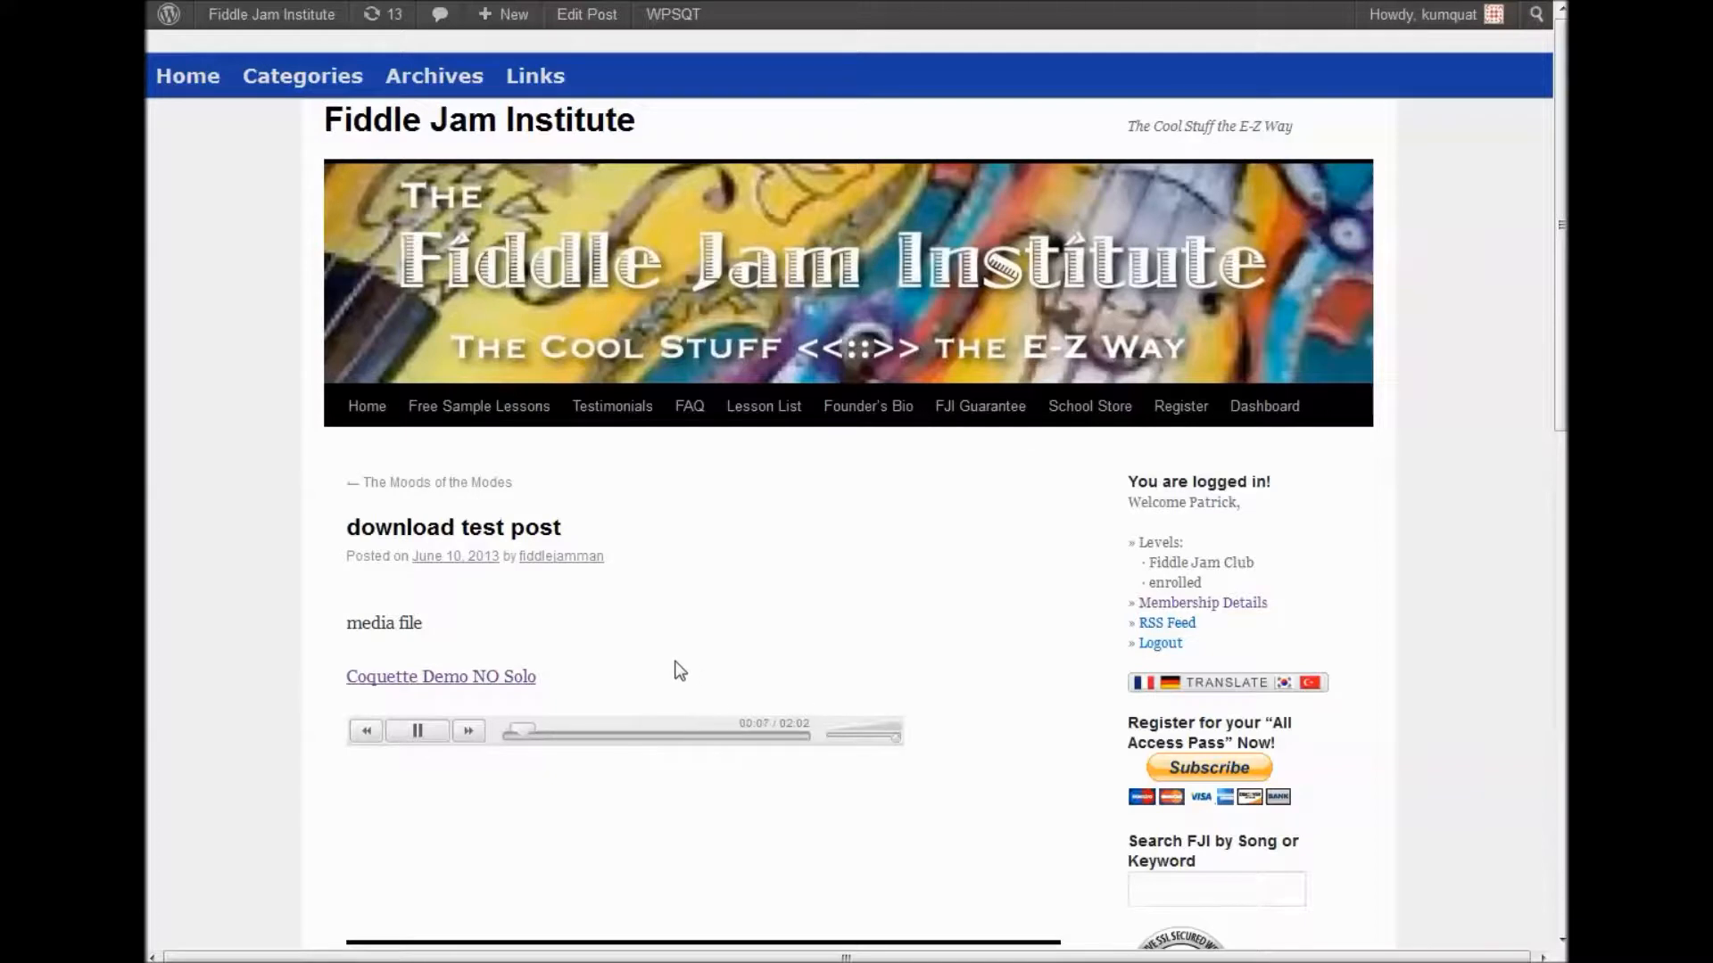
{"action": "mouse_move", "coordinate": [808, 606]}
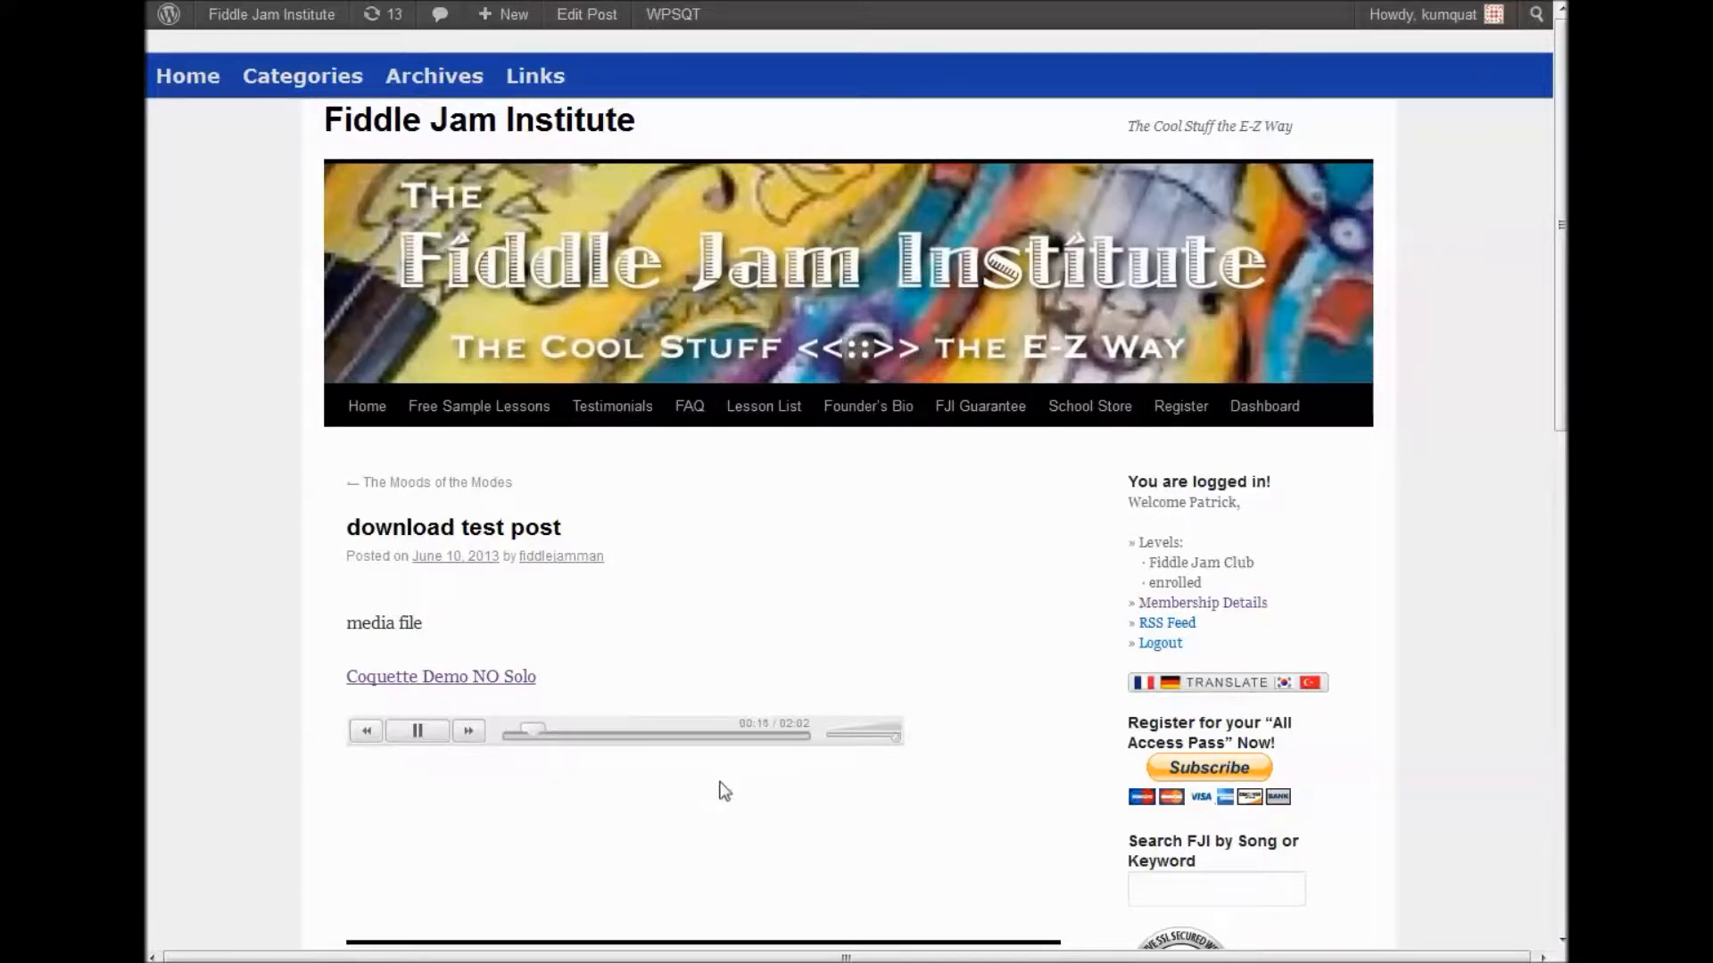
{"action": "left_click", "coordinate": [531, 730]}
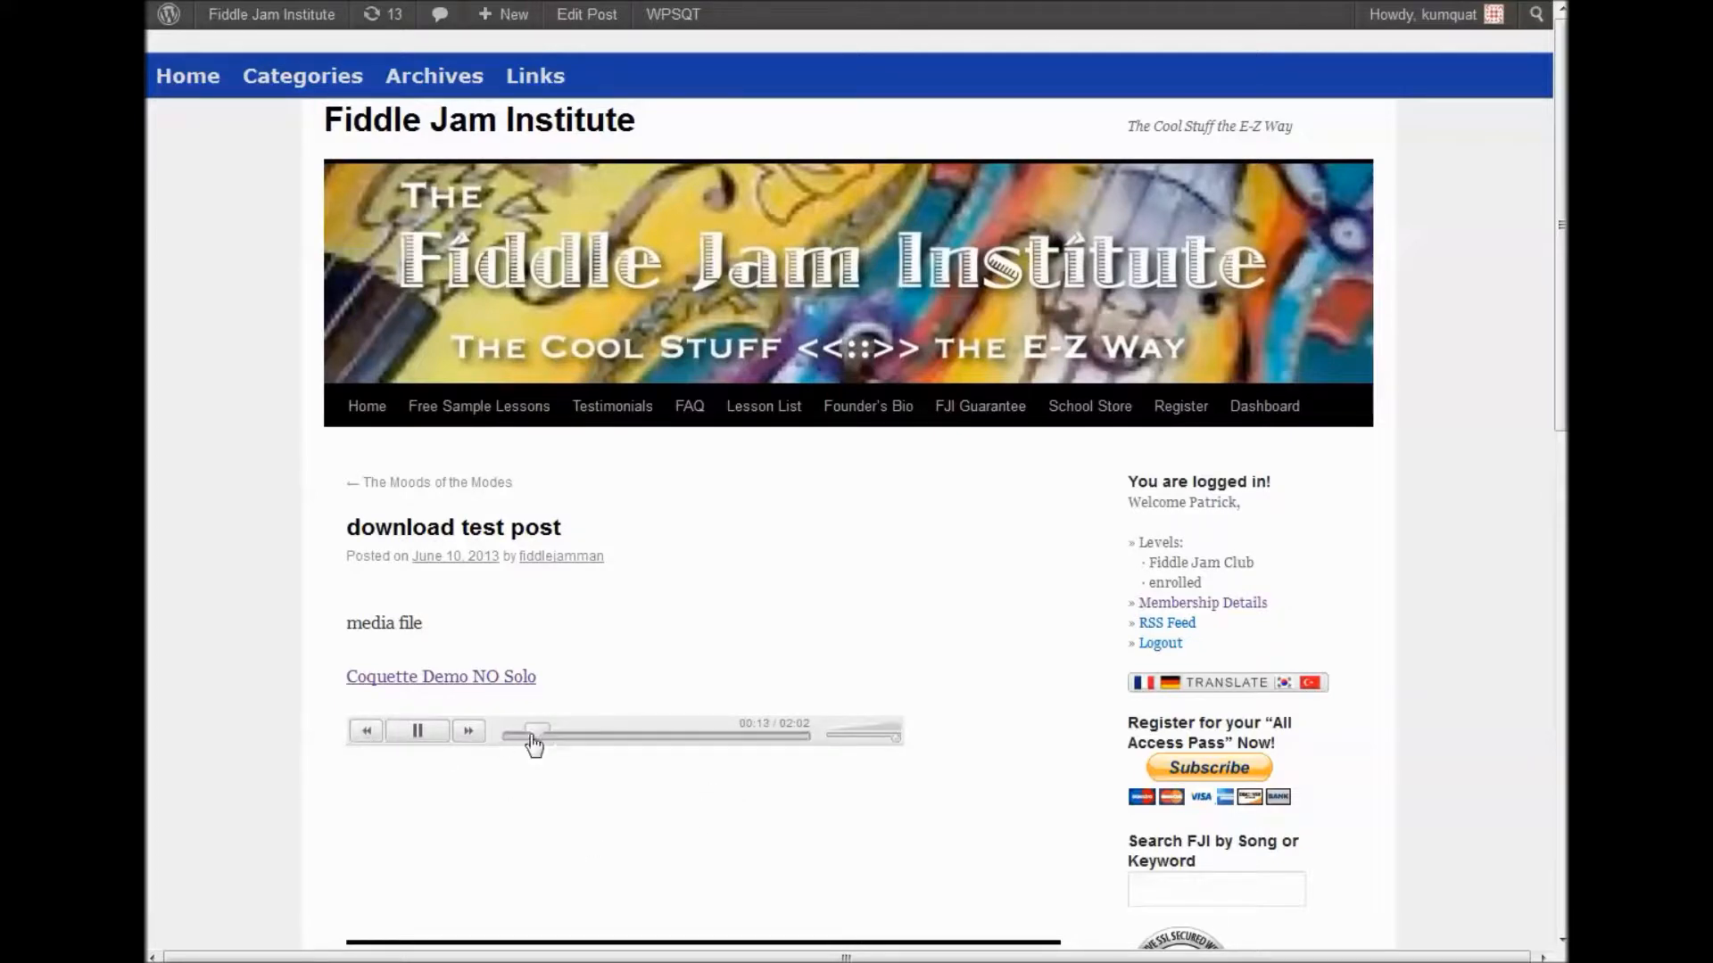